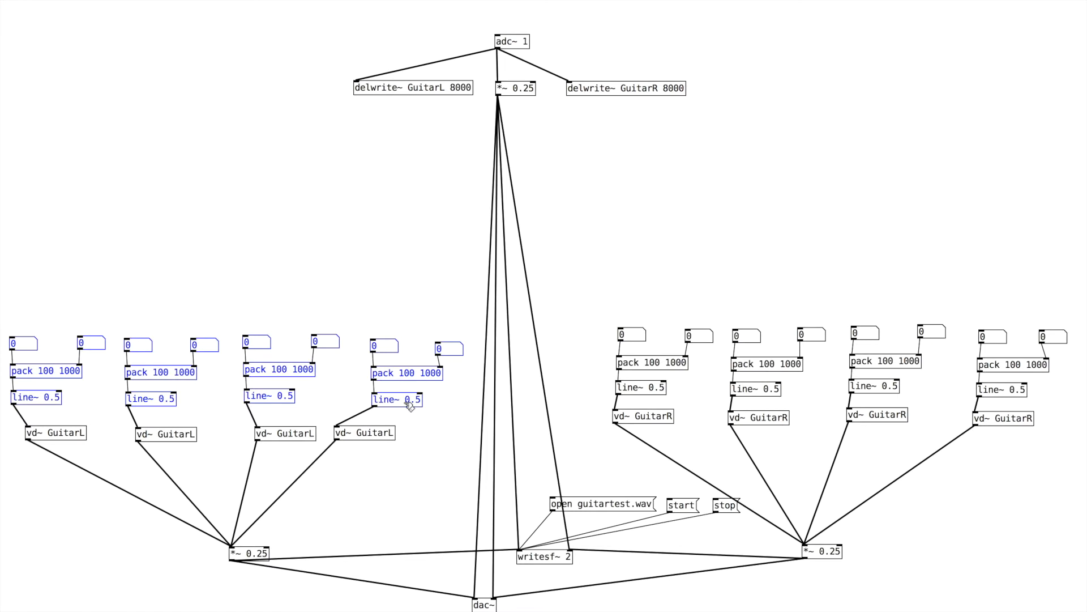
# Step: Create a noise~ object at the top left of the patch as the chain's source
pyautogui.click(132, 169)
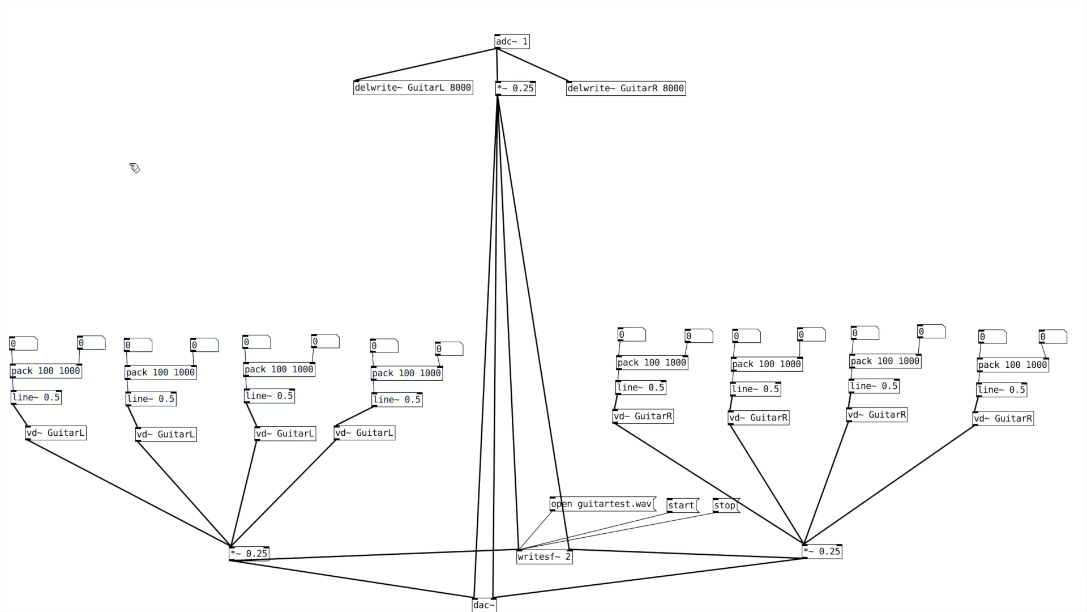
pyautogui.moveTo(39, 350)
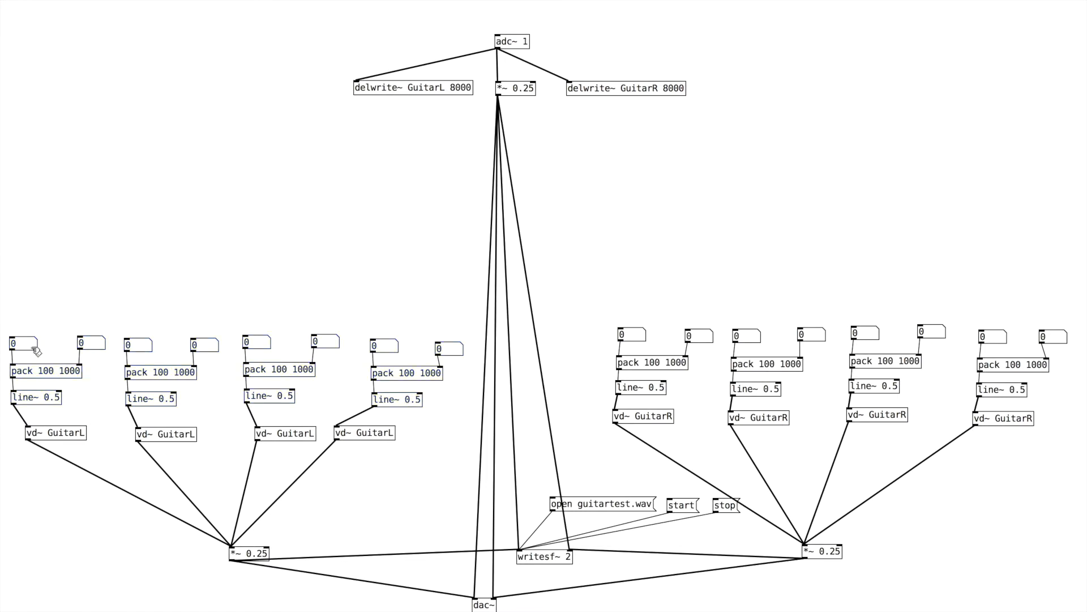
pyautogui.moveTo(45, 117)
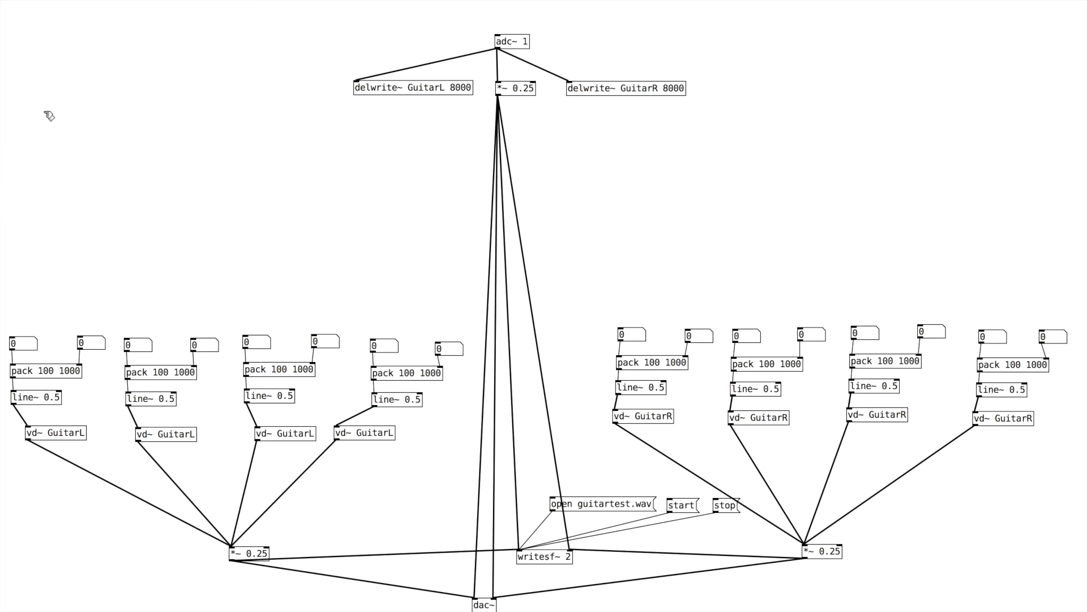
pyautogui.click(49, 117)
pyautogui.write('noise~')
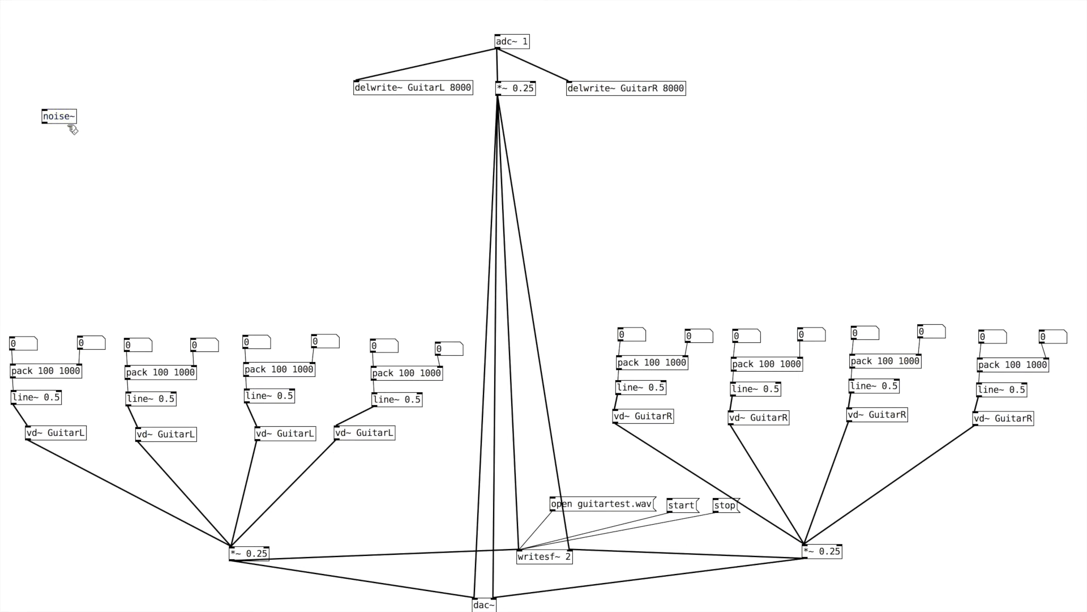
pyautogui.click(53, 116)
pyautogui.write('+~ 1')
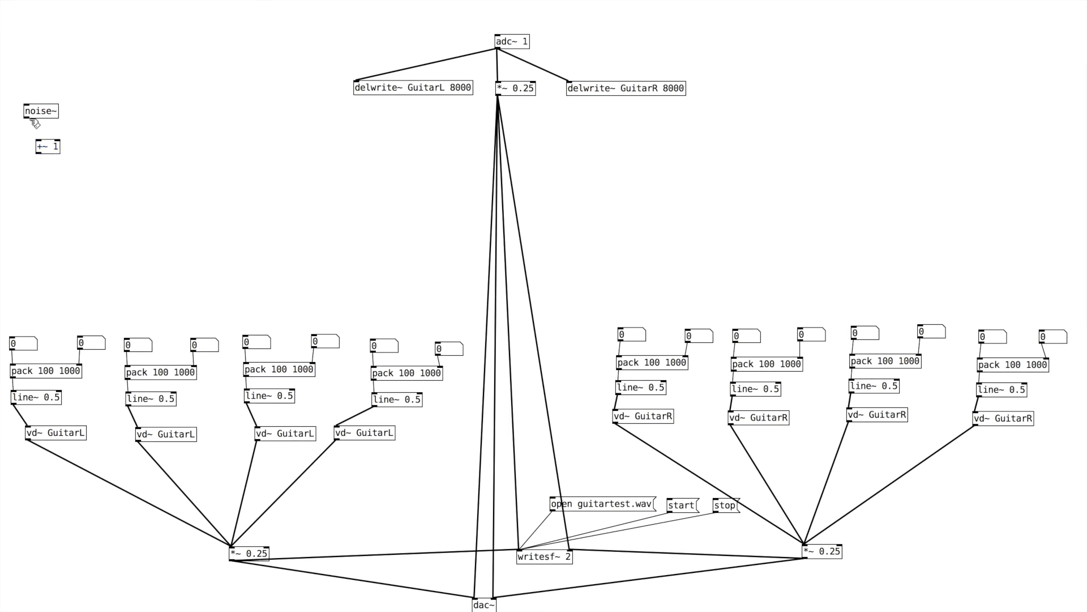
# Step: Create the +~ 1 and *~ 0.5 objects stacked below noise~
pyautogui.click(44, 146)
pyautogui.write('*~ 0.5')
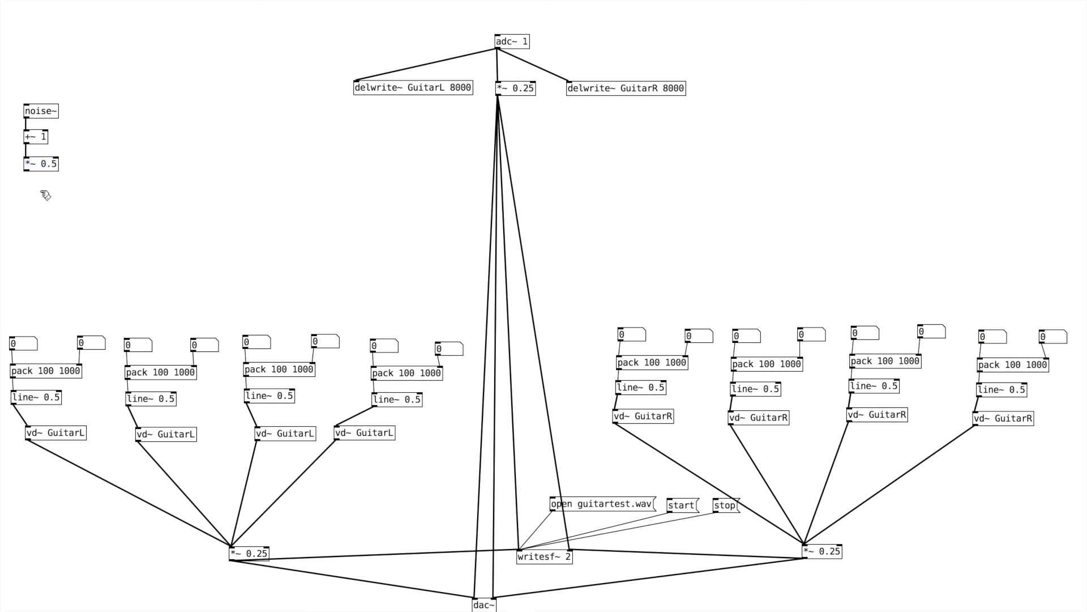
pyautogui.click(43, 194)
pyautogui.write('+~ 500')
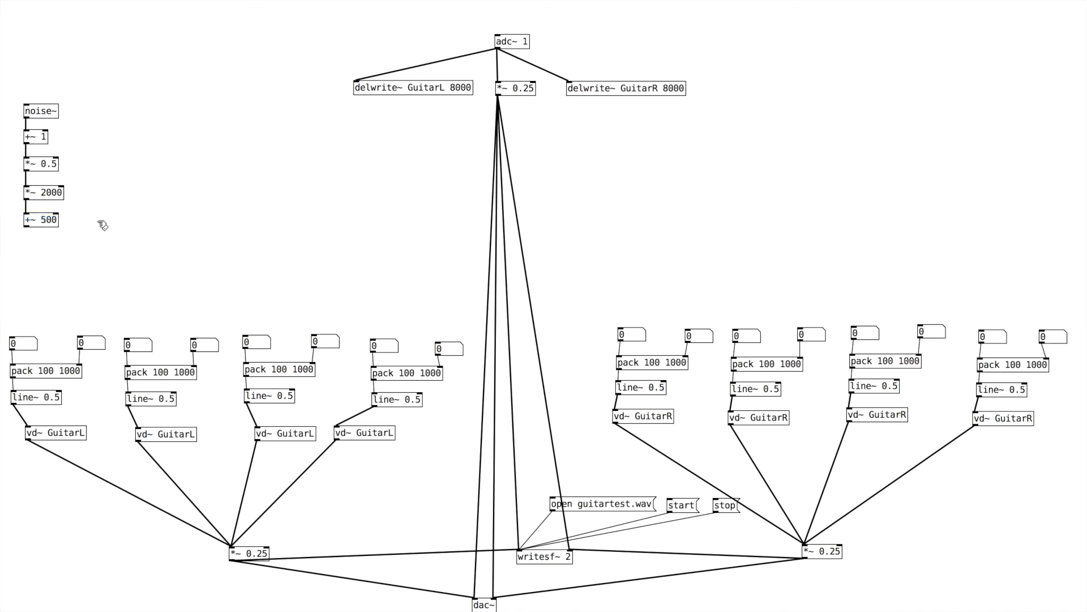
pyautogui.moveTo(36, 266)
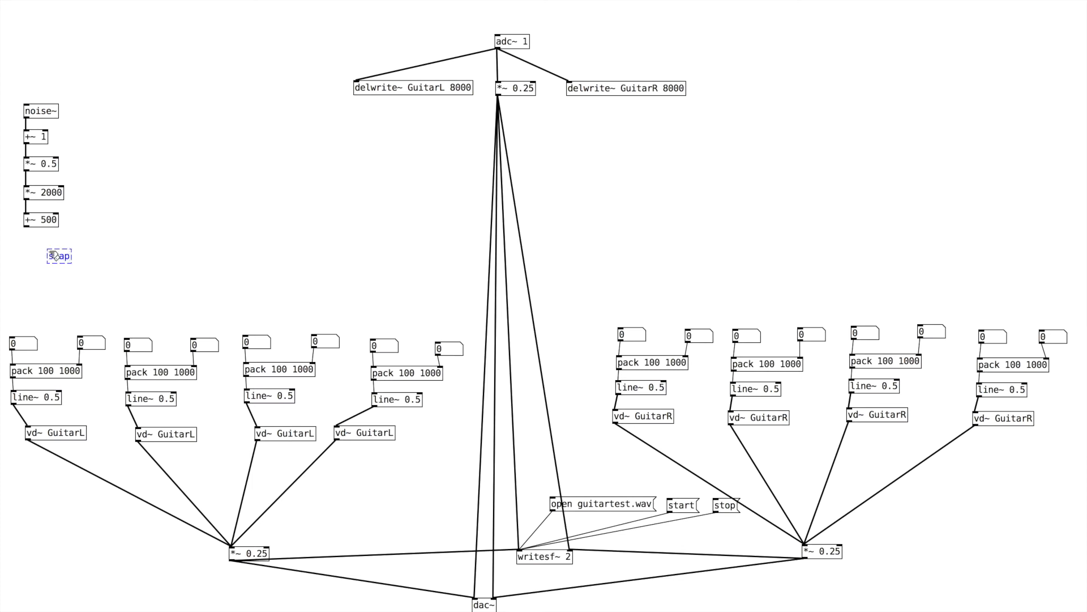
# Step: Create a snapshot~ below +~ 500 as the final stage of the noise~ chain
pyautogui.write('snapshot~')
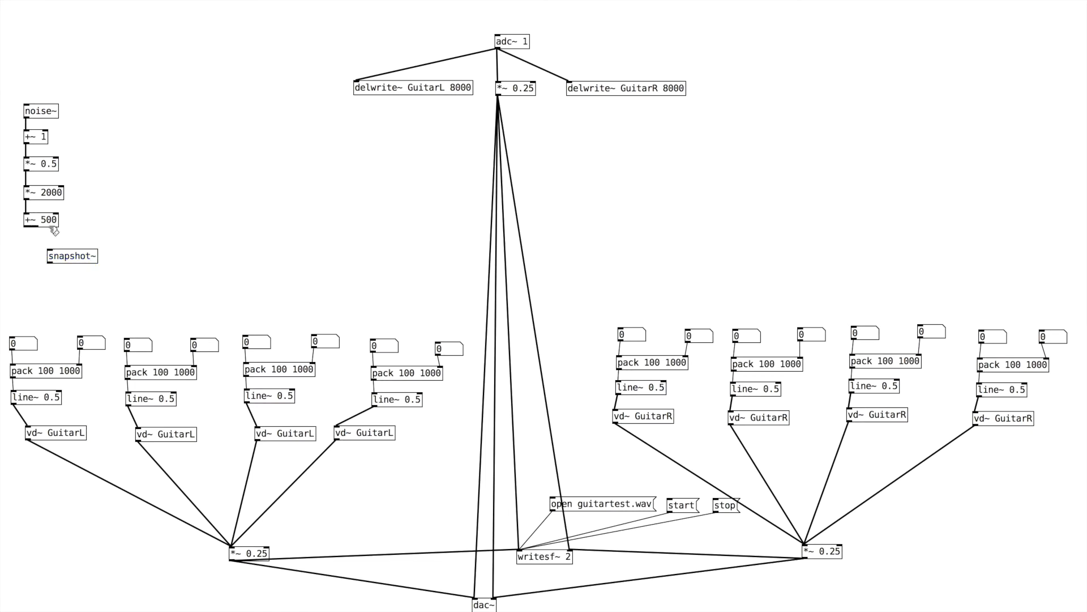
pyautogui.click(70, 255)
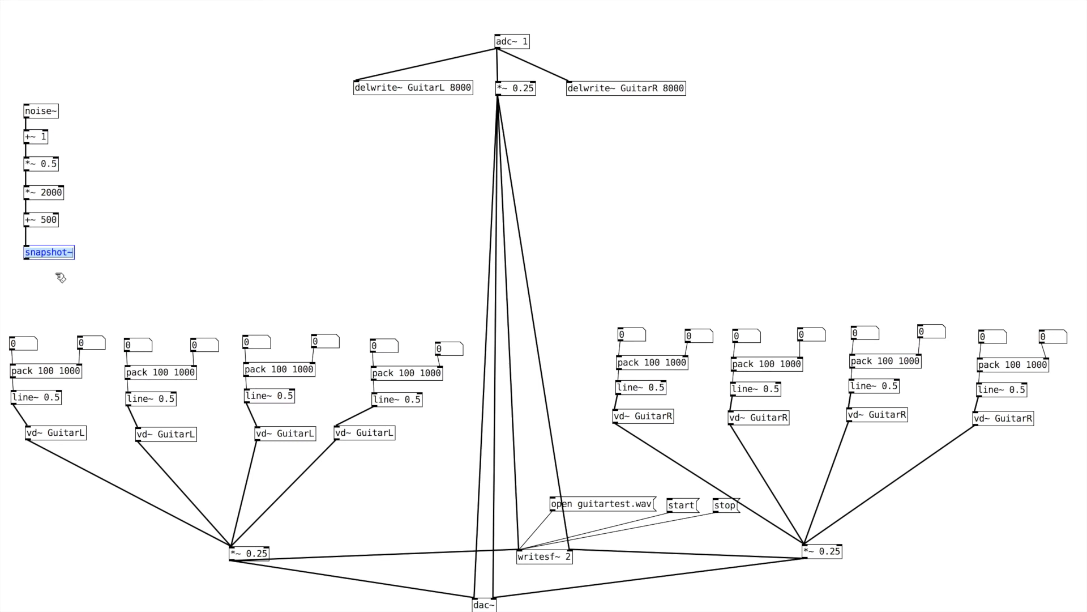
pyautogui.moveTo(56, 271)
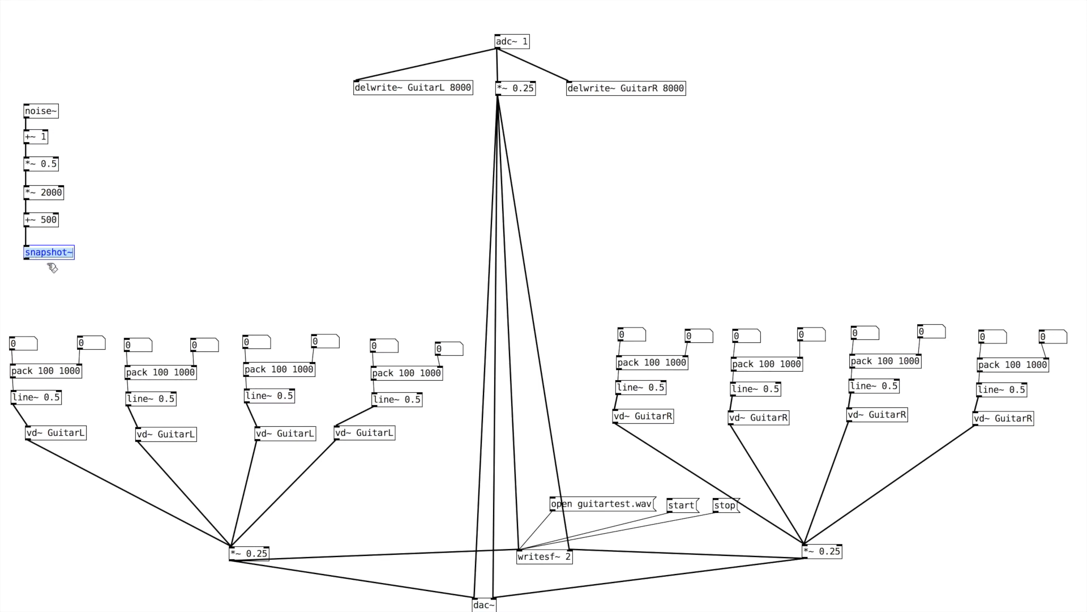
pyautogui.moveTo(42, 281)
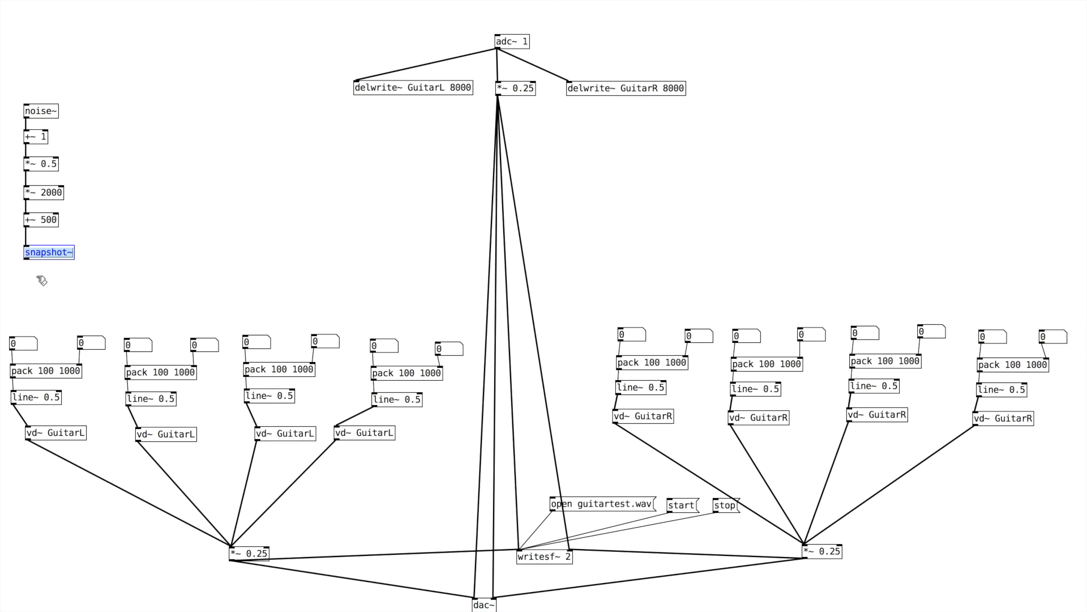
pyautogui.moveTo(44, 220)
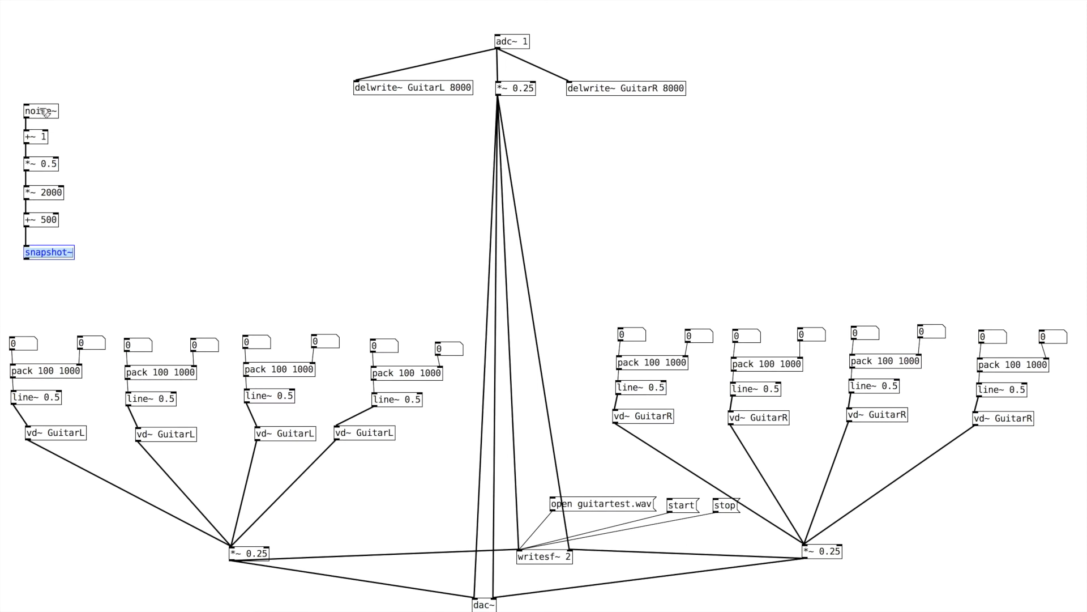
pyautogui.click(42, 111)
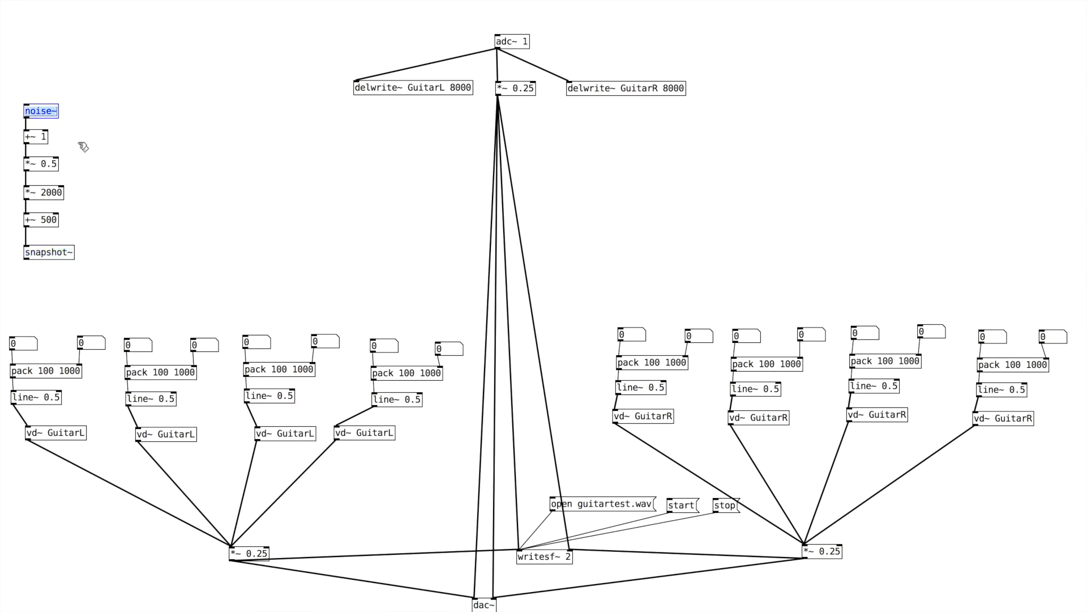
pyautogui.moveTo(47, 257)
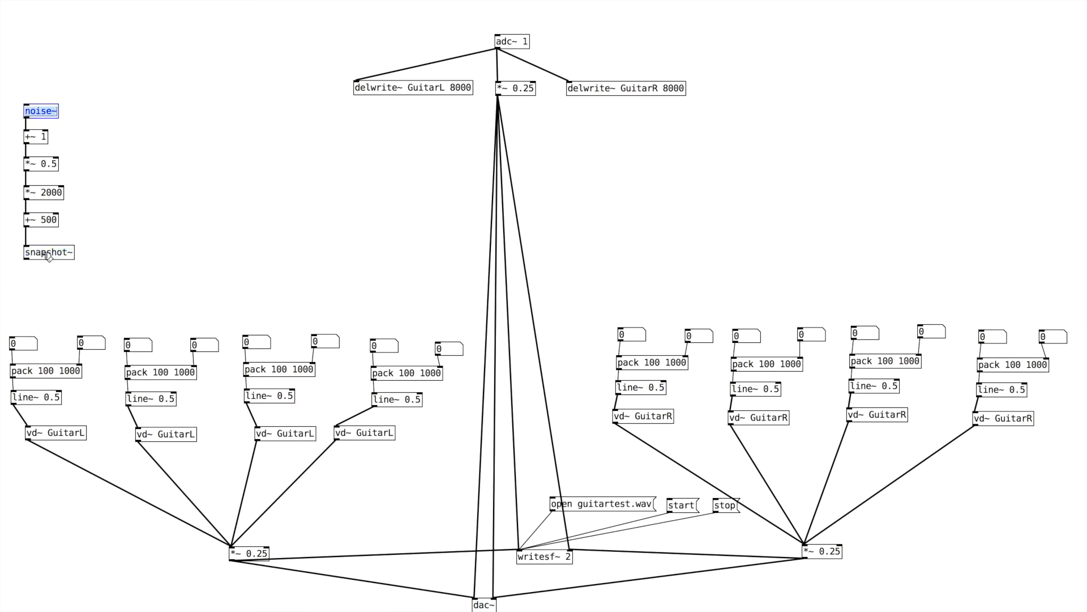
pyautogui.moveTo(50, 114)
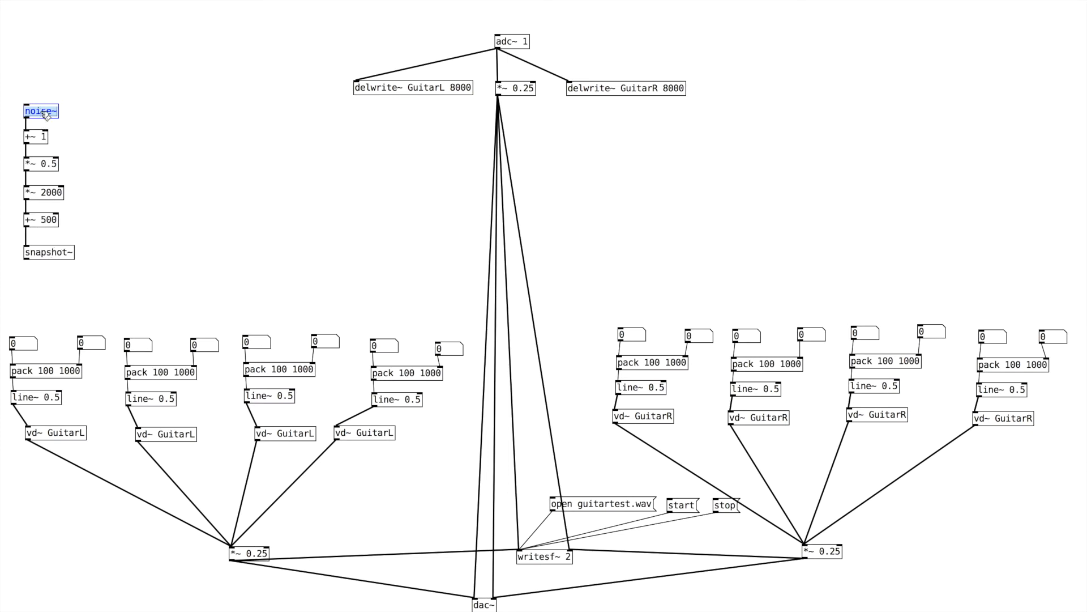
pyautogui.moveTo(58, 283)
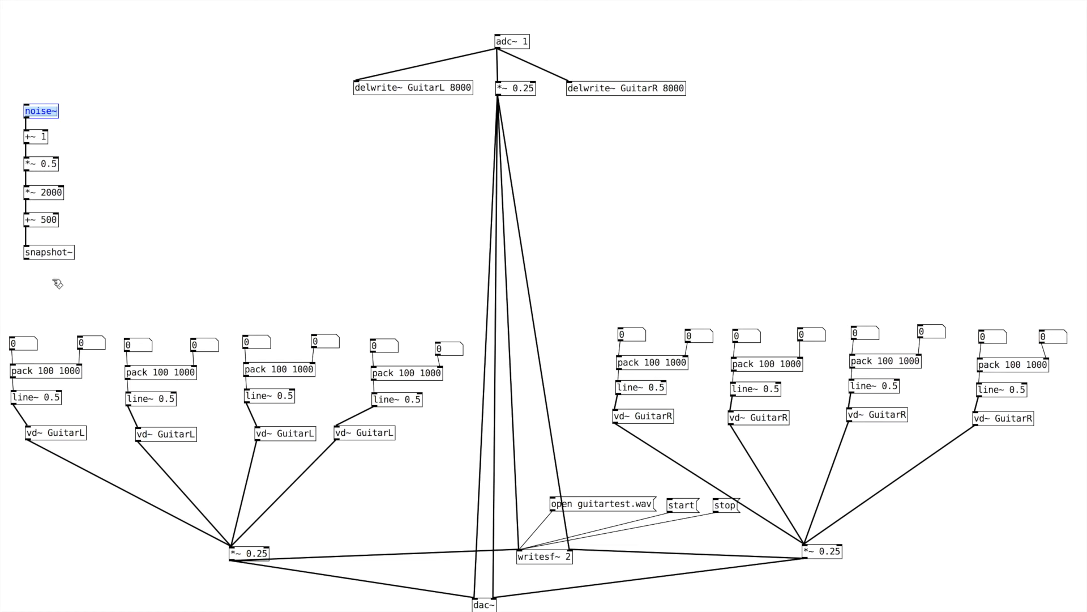
pyautogui.moveTo(81, 73)
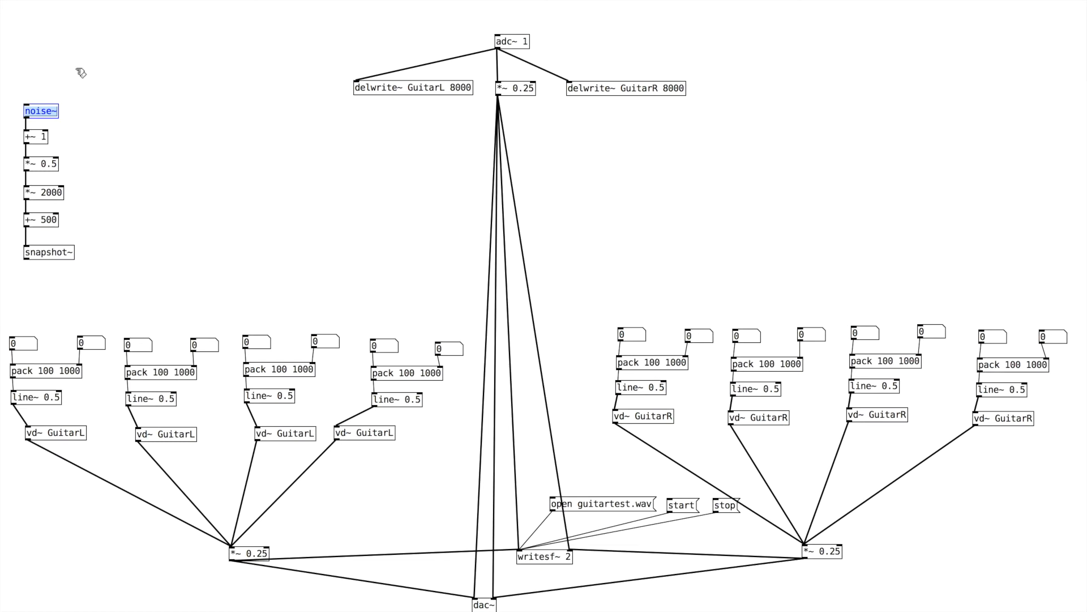
# Step: Add a metro 500 above noise~ wired to snapshot~, and start a t f f f trigger below
pyautogui.click(36, 137)
pyautogui.write('metro 500')
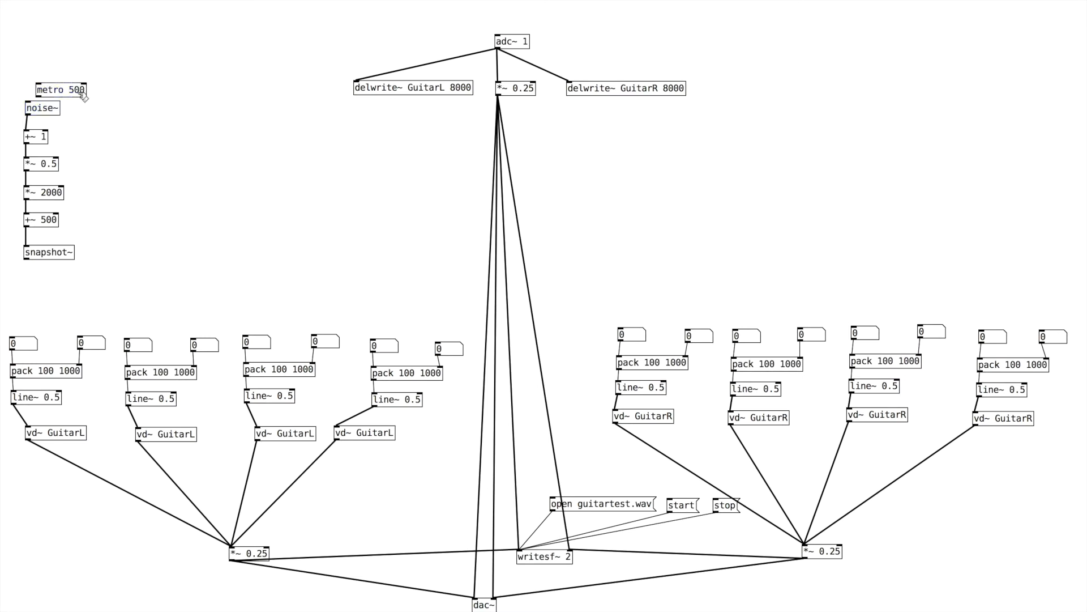
pyautogui.click(62, 91)
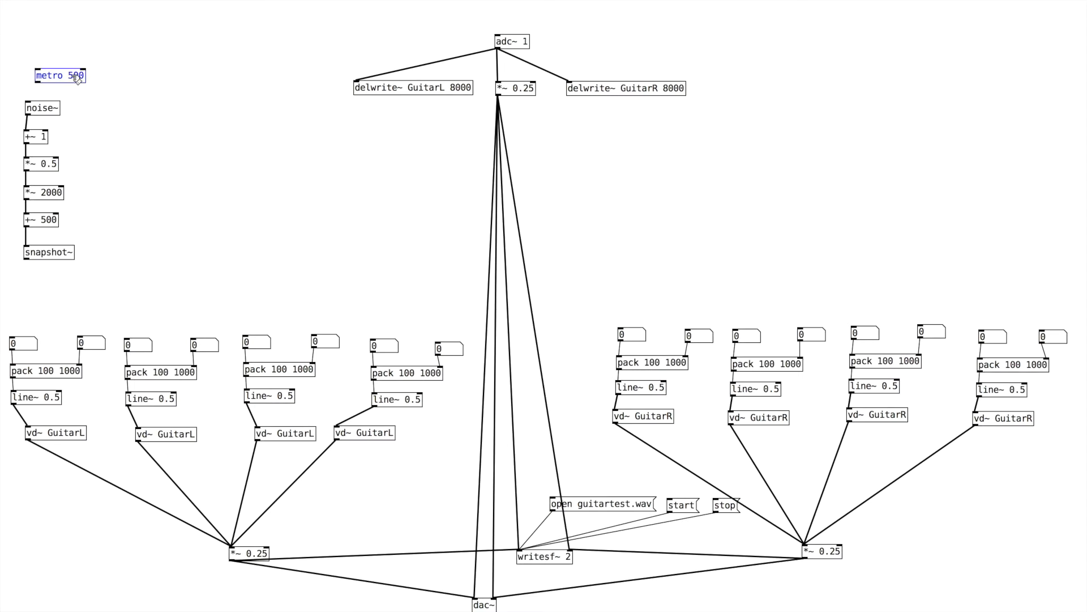
pyautogui.click(42, 109)
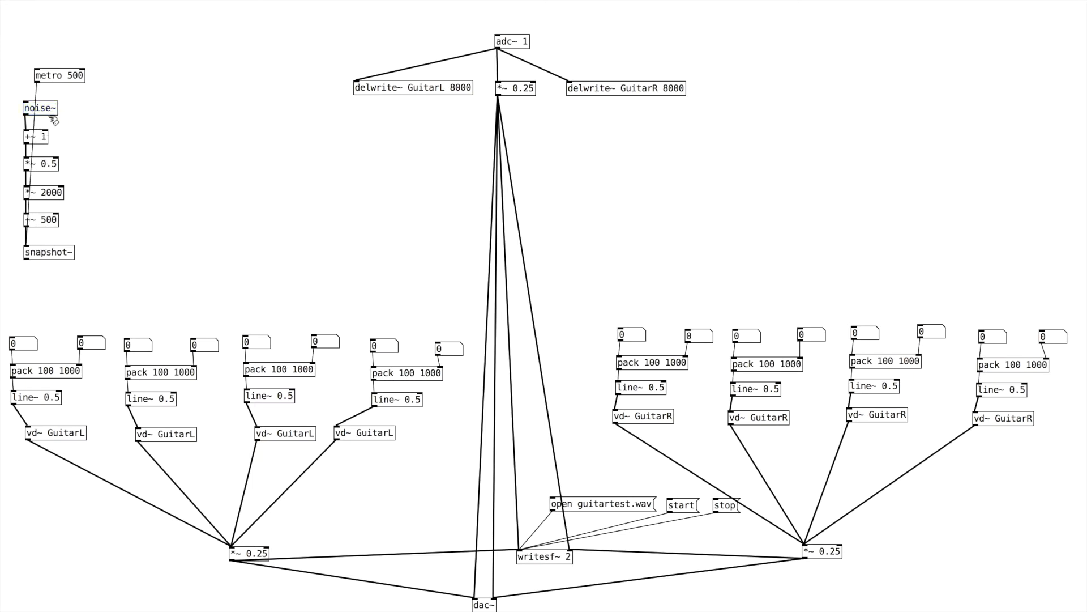
pyautogui.click(40, 109)
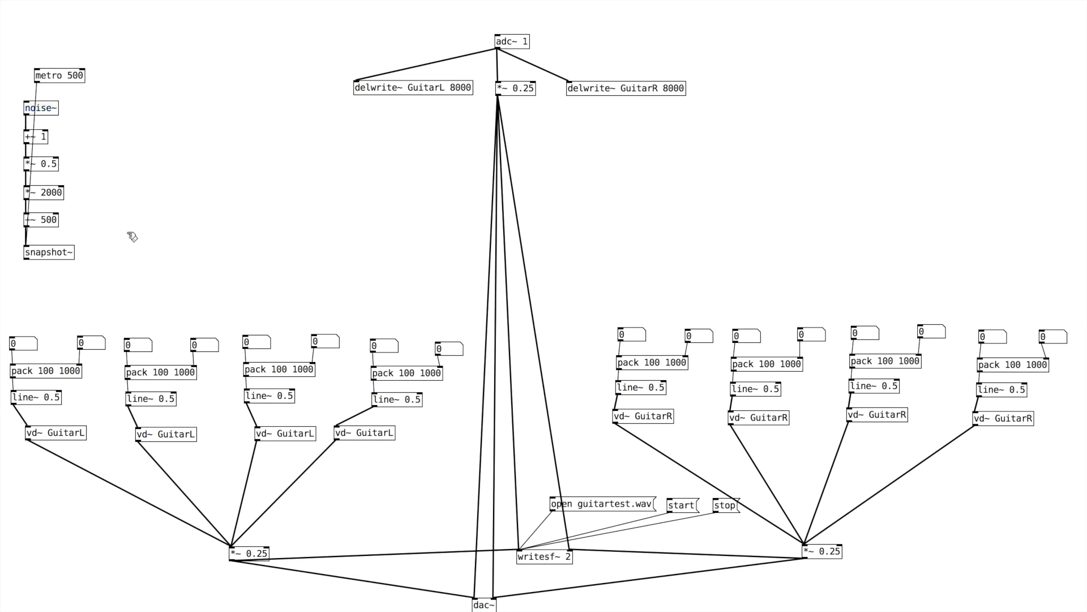
pyautogui.click(48, 252)
pyautogui.write('t f f f')
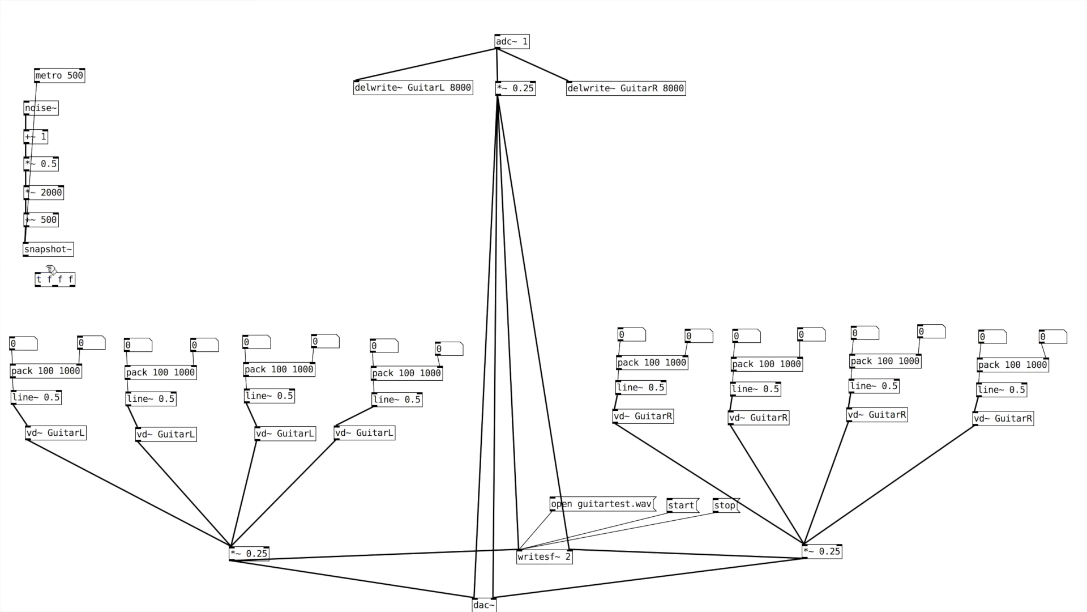
# Step: Finish the t f f f trigger beneath the snapshot~
pyautogui.click(53, 278)
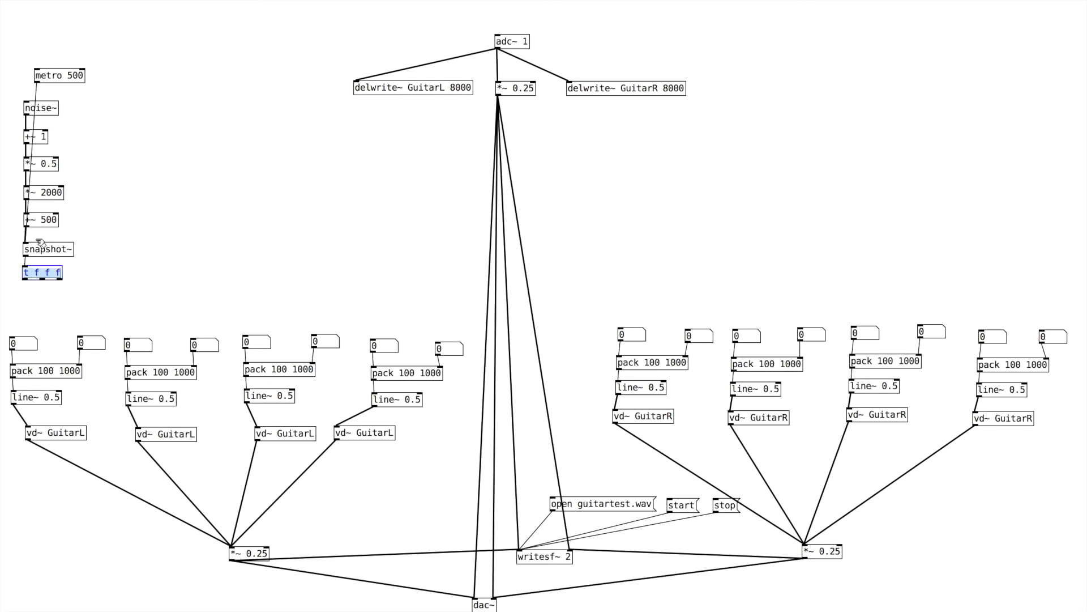
pyautogui.moveTo(41, 283)
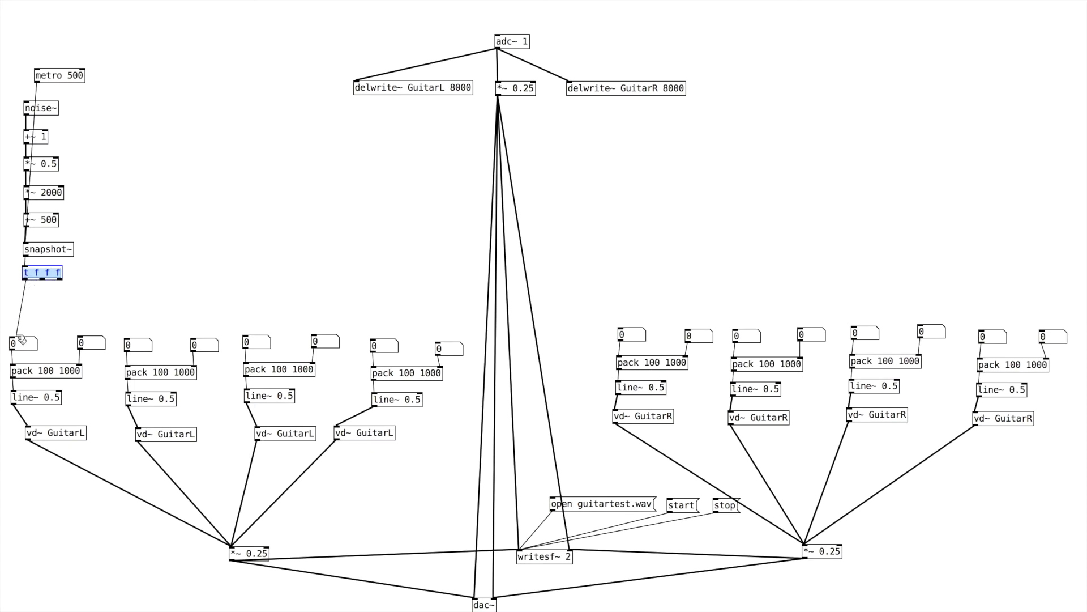
pyautogui.moveTo(39, 290)
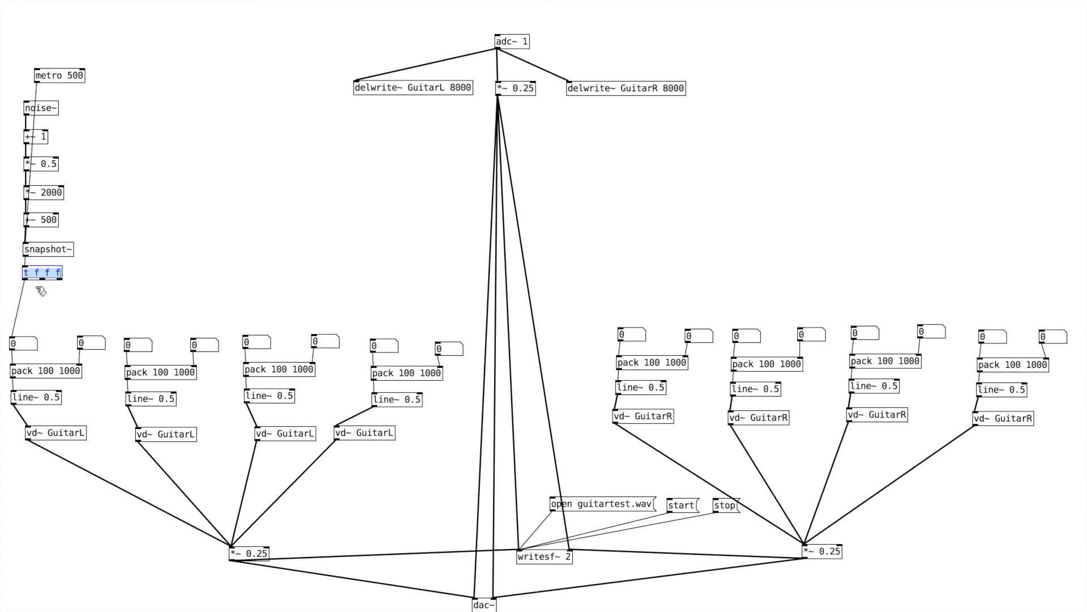
pyautogui.moveTo(52, 311)
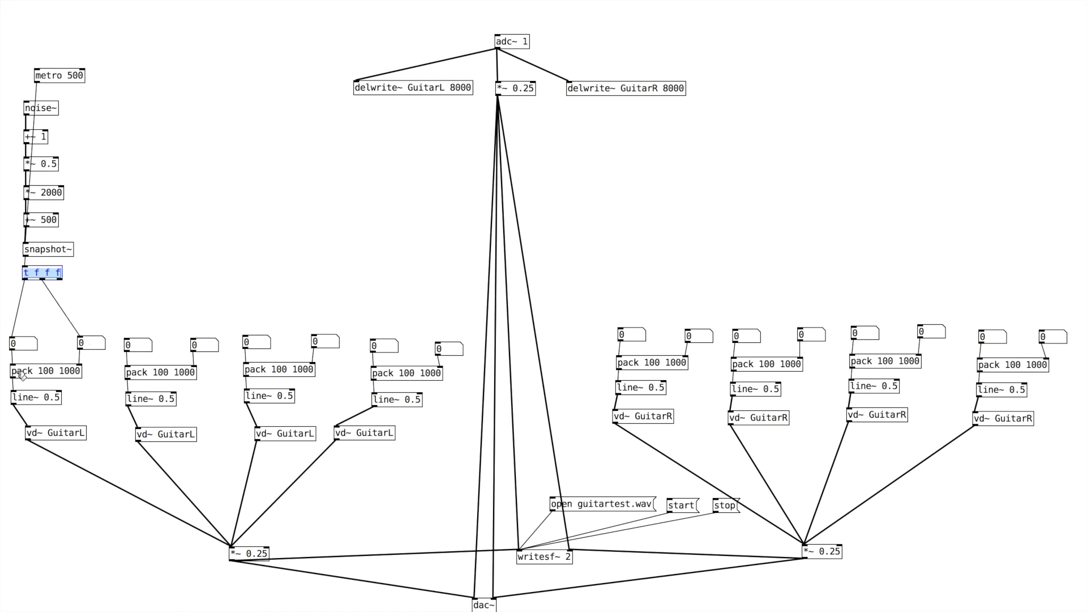
pyautogui.moveTo(31, 338)
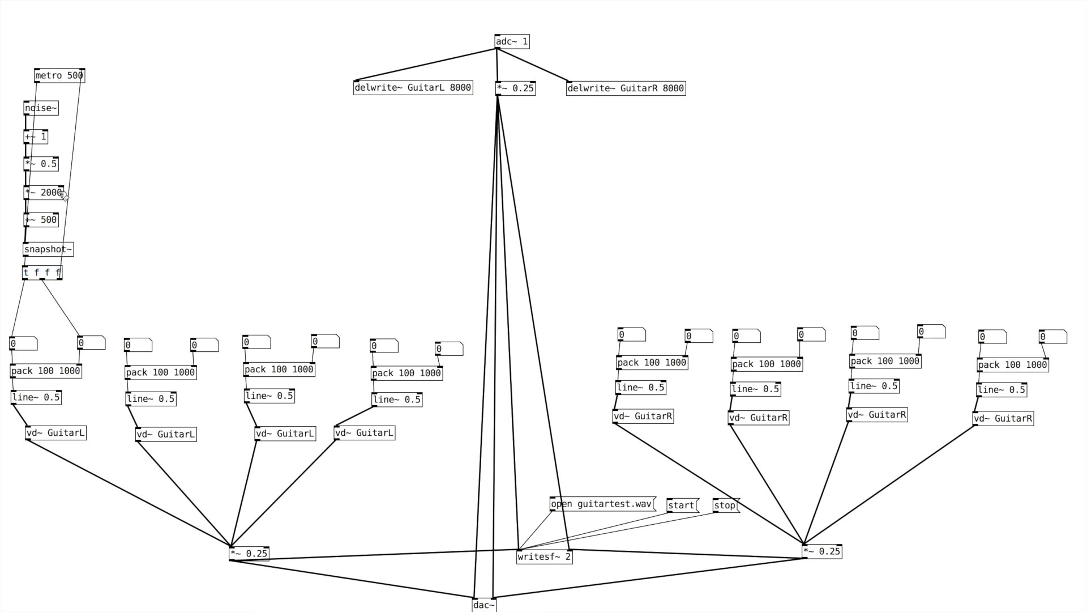
pyautogui.moveTo(31, 281)
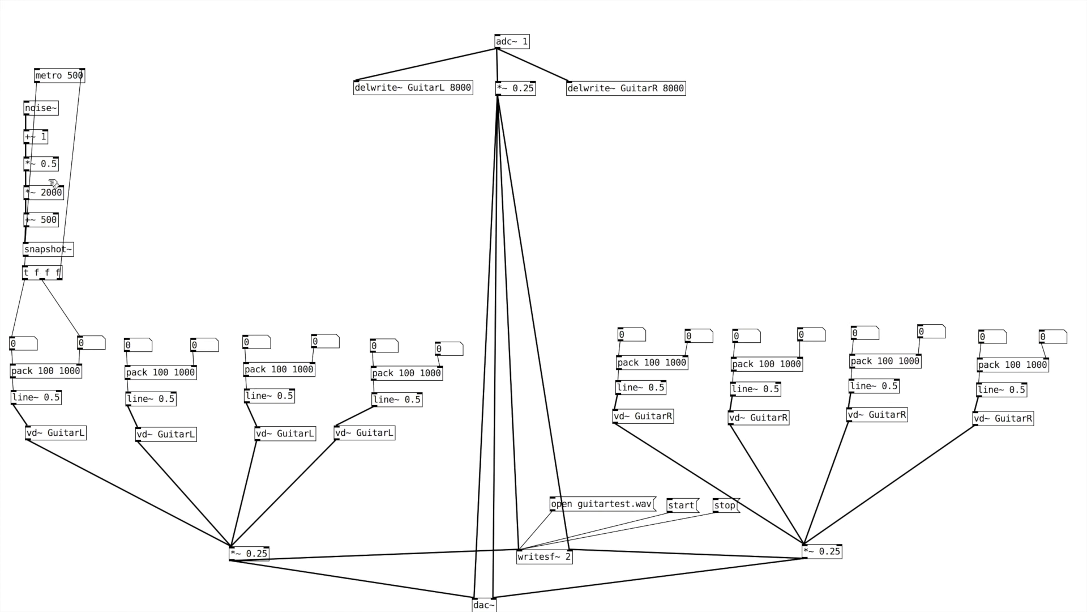
pyautogui.moveTo(59, 32)
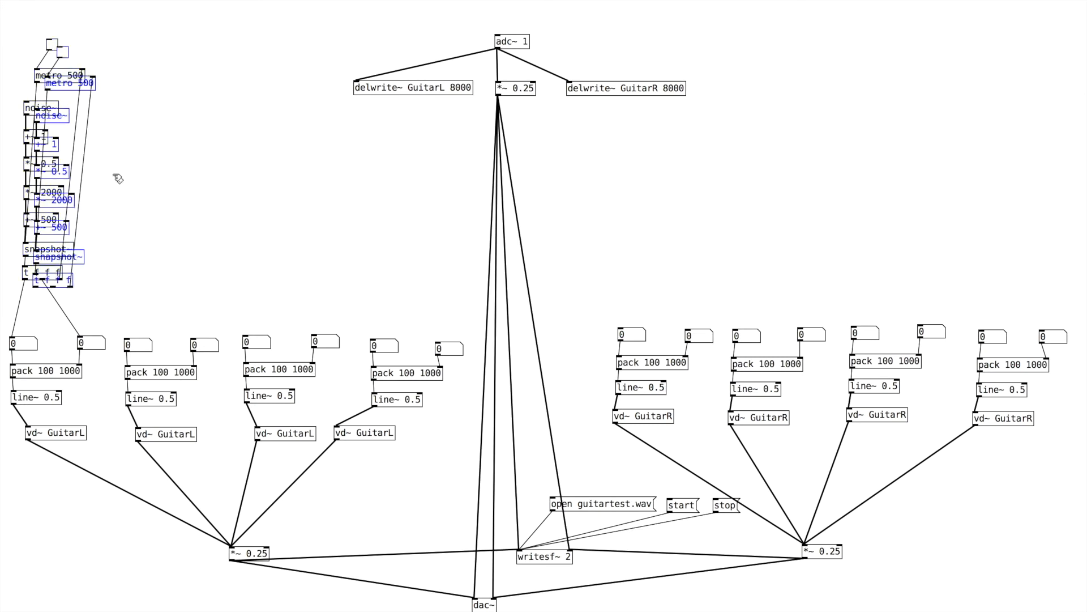
# Step: Move the duplicated chain to the right and retype its noise~ as osc~ 8
pyautogui.moveTo(59, 167); pyautogui.dragTo(146, 167)
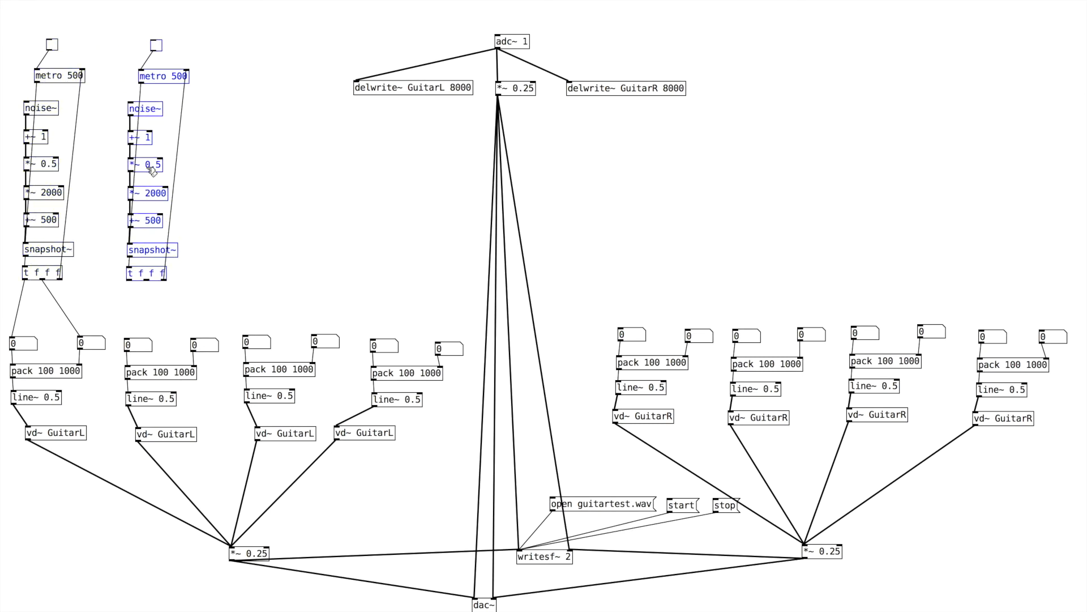
pyautogui.click(144, 110)
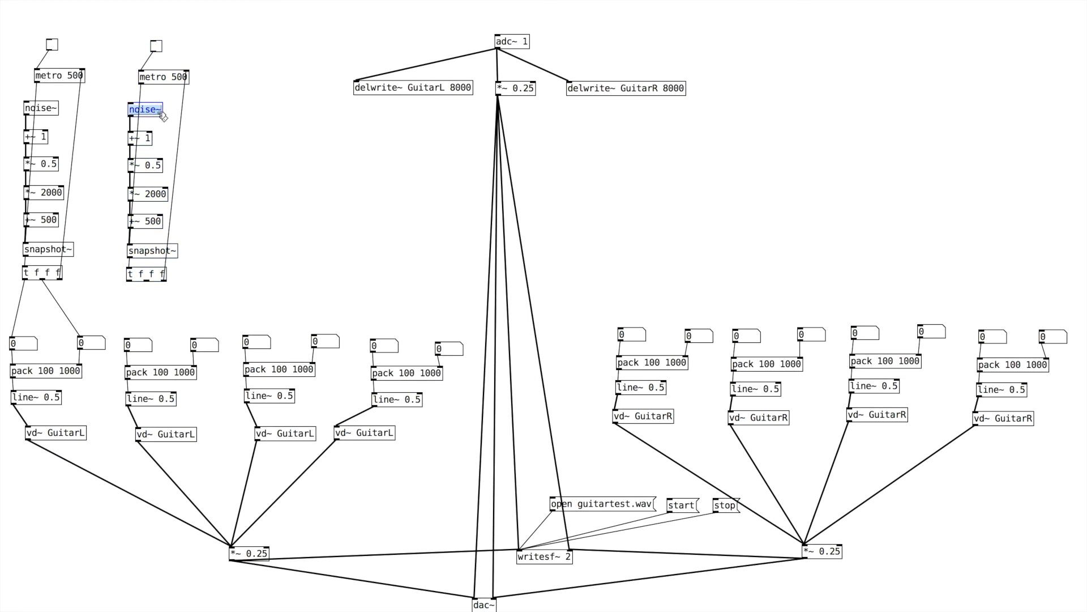
pyautogui.write('osc')
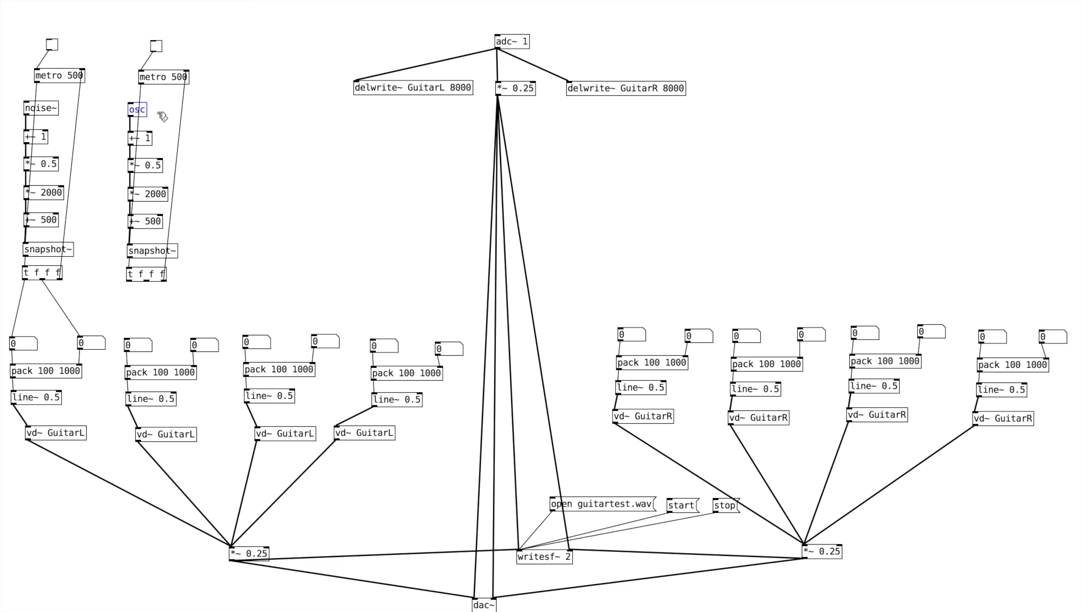
pyautogui.write('~')
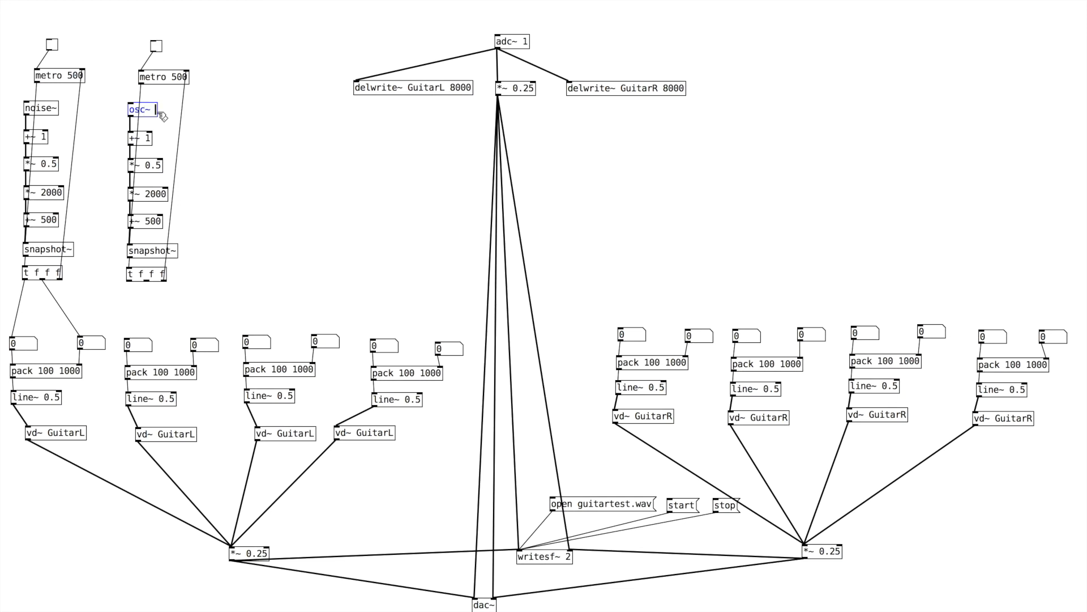
pyautogui.write('8')
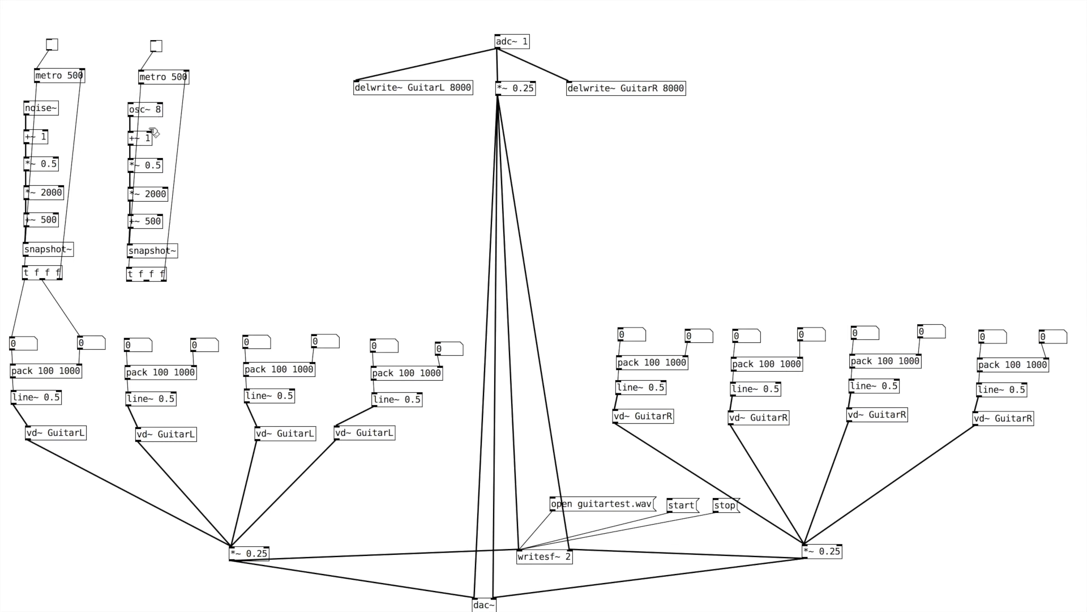
pyautogui.moveTo(167, 95)
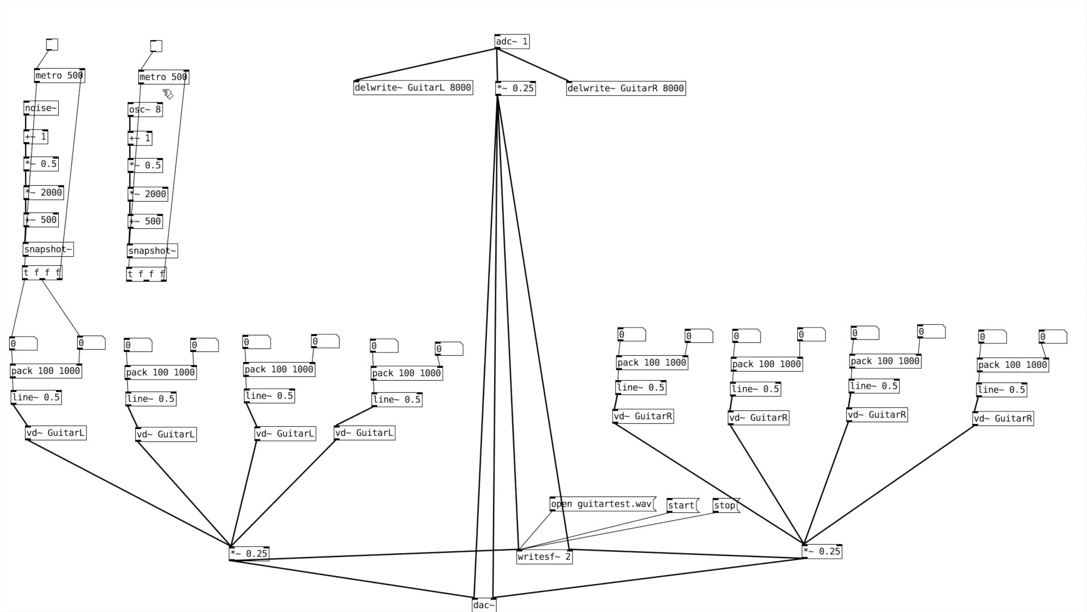
pyautogui.moveTo(147, 275)
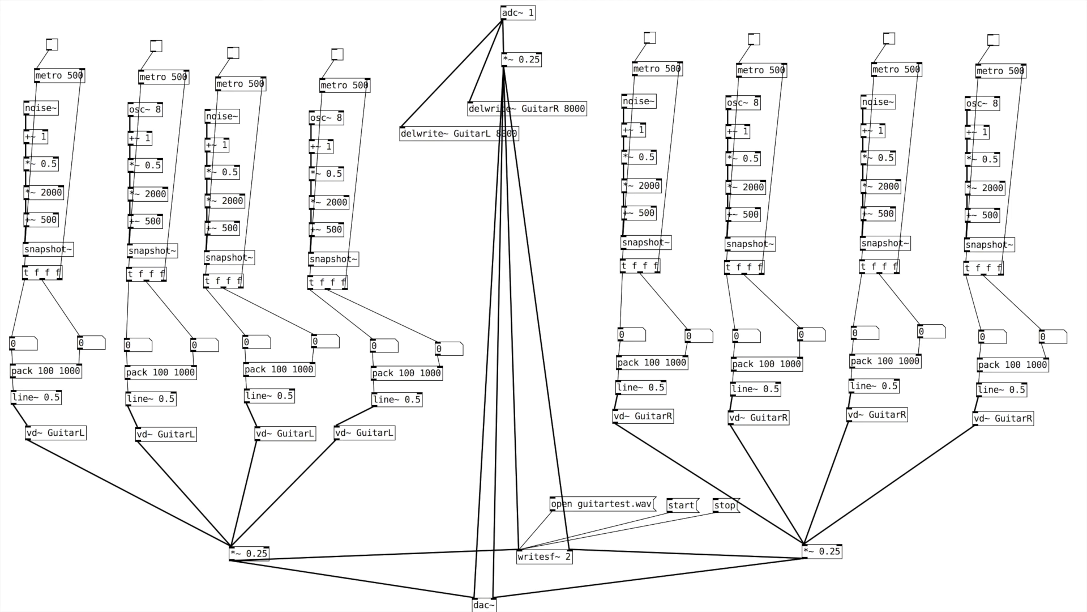
pyautogui.moveTo(456, 221)
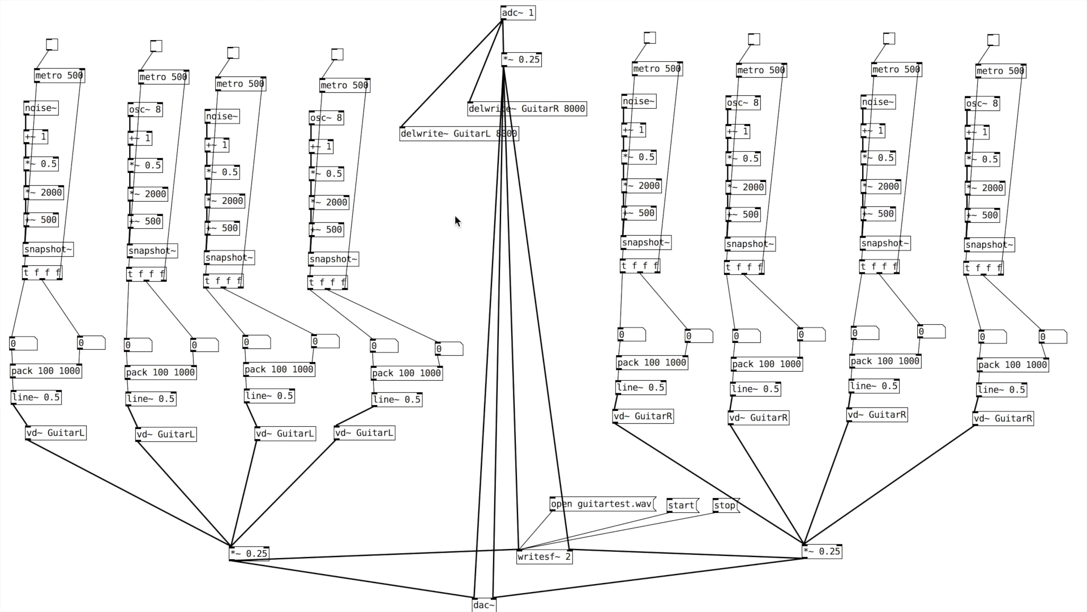
pyautogui.moveTo(160, 225)
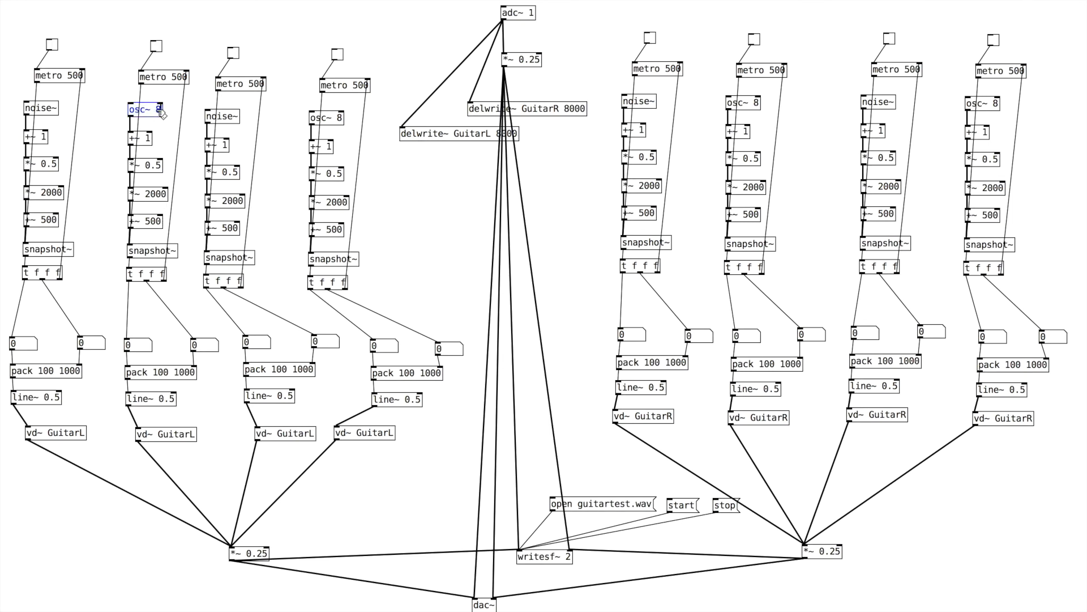
# Step: Edit the second chain's oscillator rate among the osc~ 8, 6, 4, 2 set
pyautogui.moveTo(146, 113); pyautogui.dragTo(326, 118)
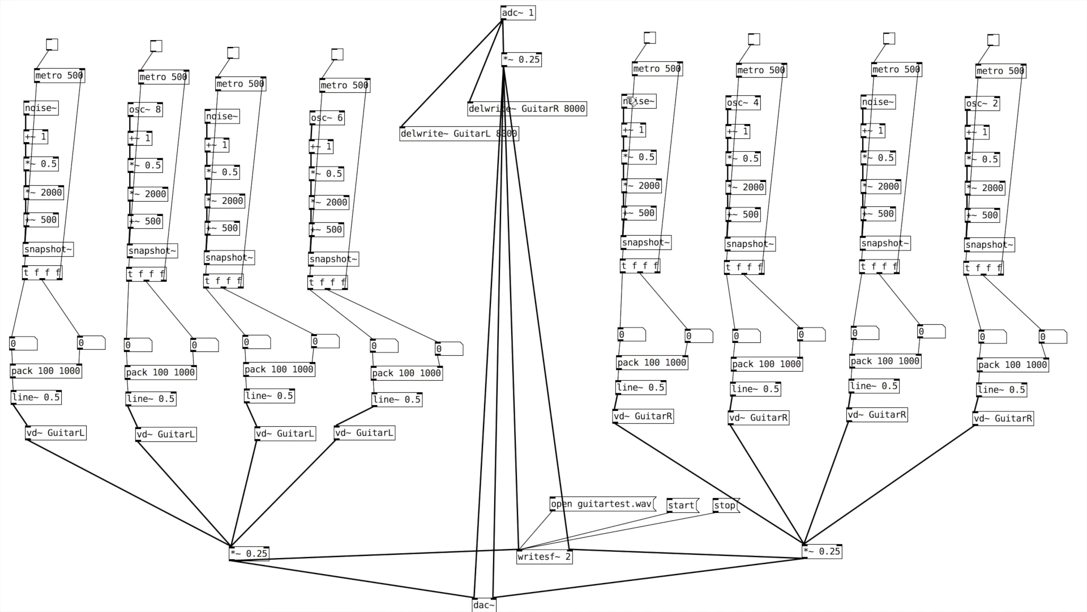
pyautogui.moveTo(578, 265)
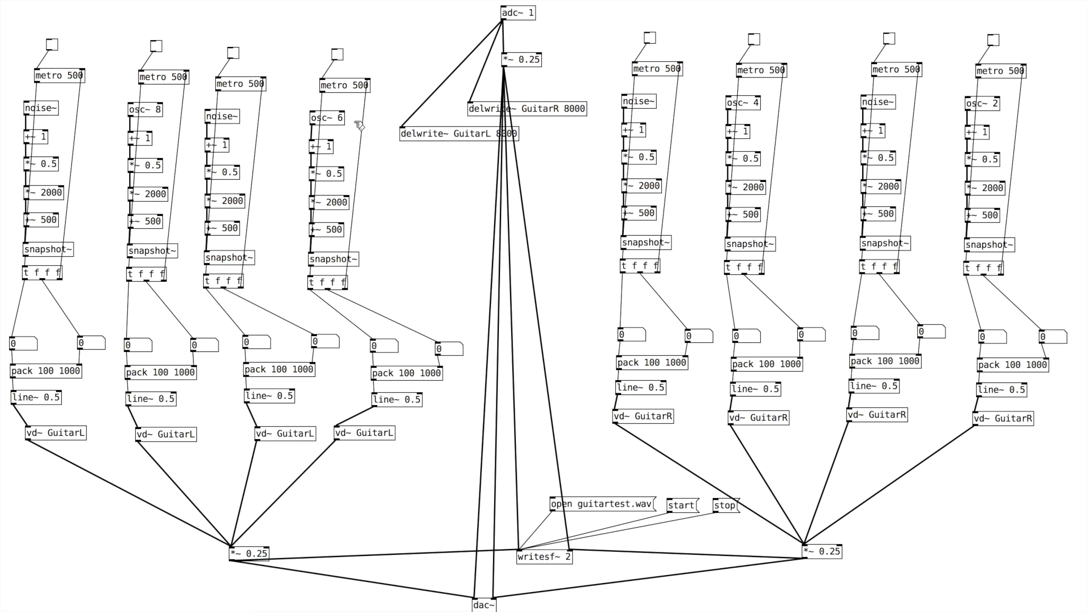
pyautogui.moveTo(749, 130)
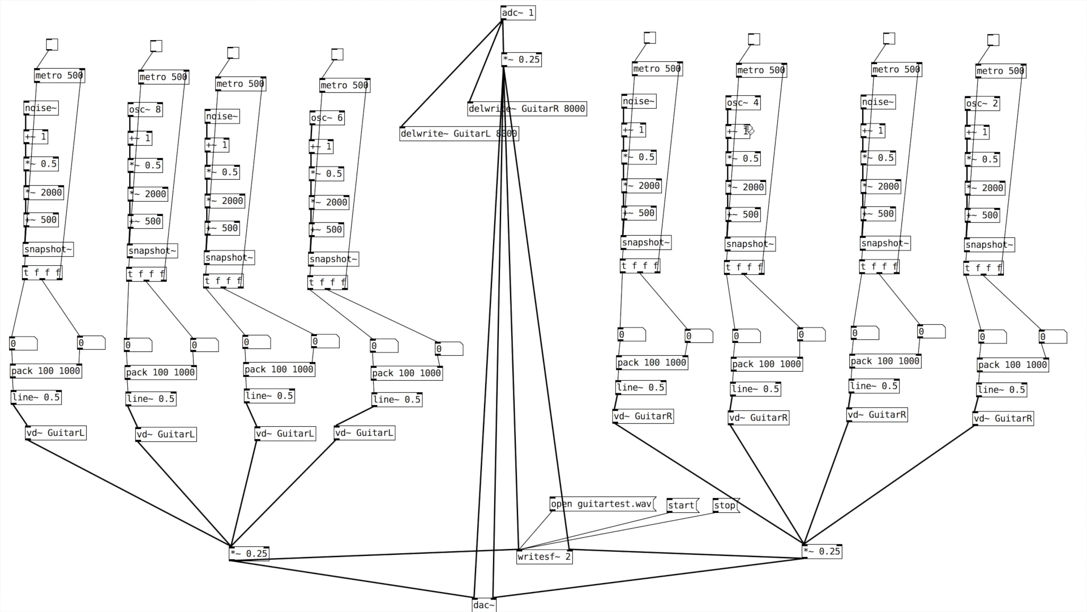
pyautogui.moveTo(478, 273)
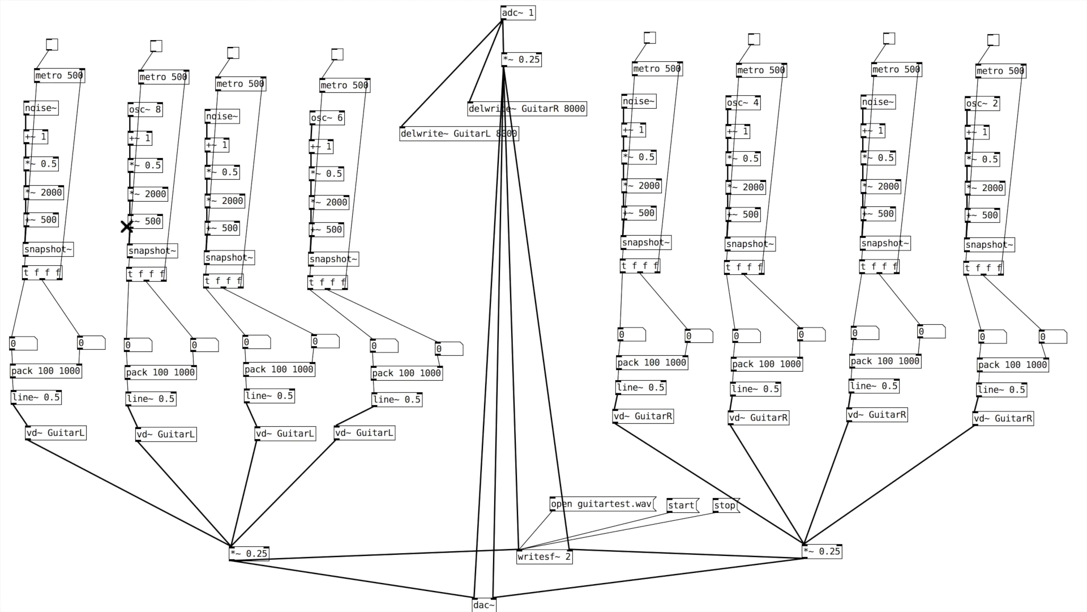
# Step: Begin editing the +~ 500 offset in the osc~ 8 chain
pyautogui.doubleClick(143, 224)
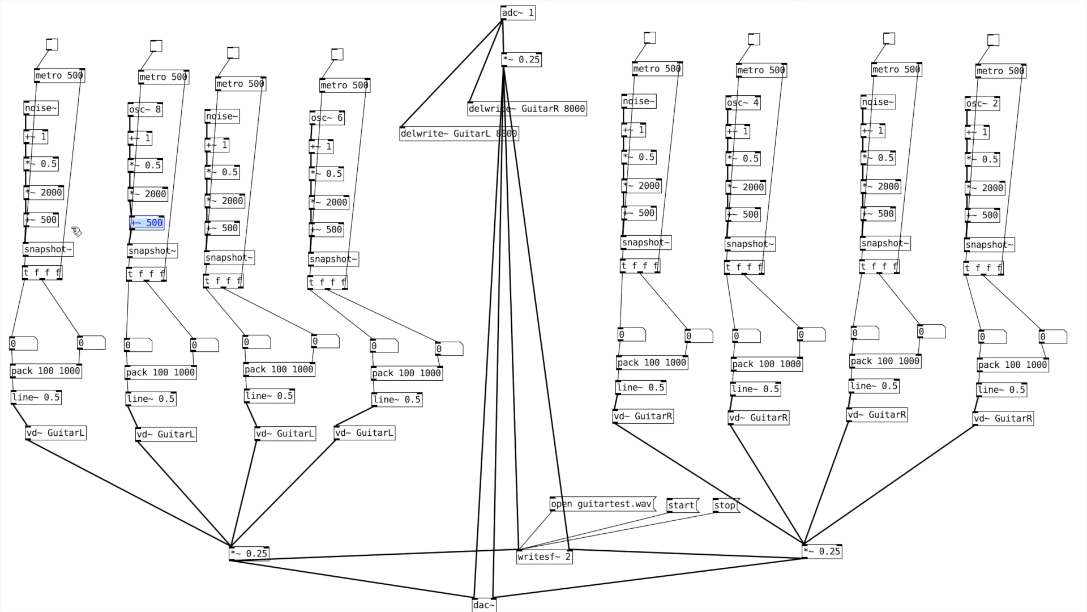
pyautogui.moveTo(146, 239)
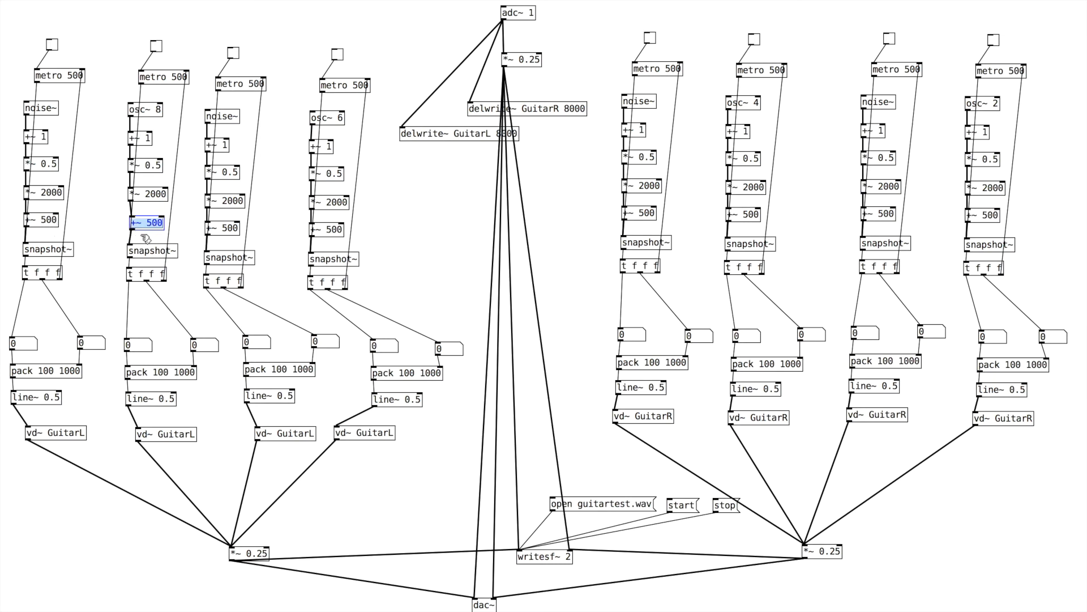
pyautogui.moveTo(340, 230)
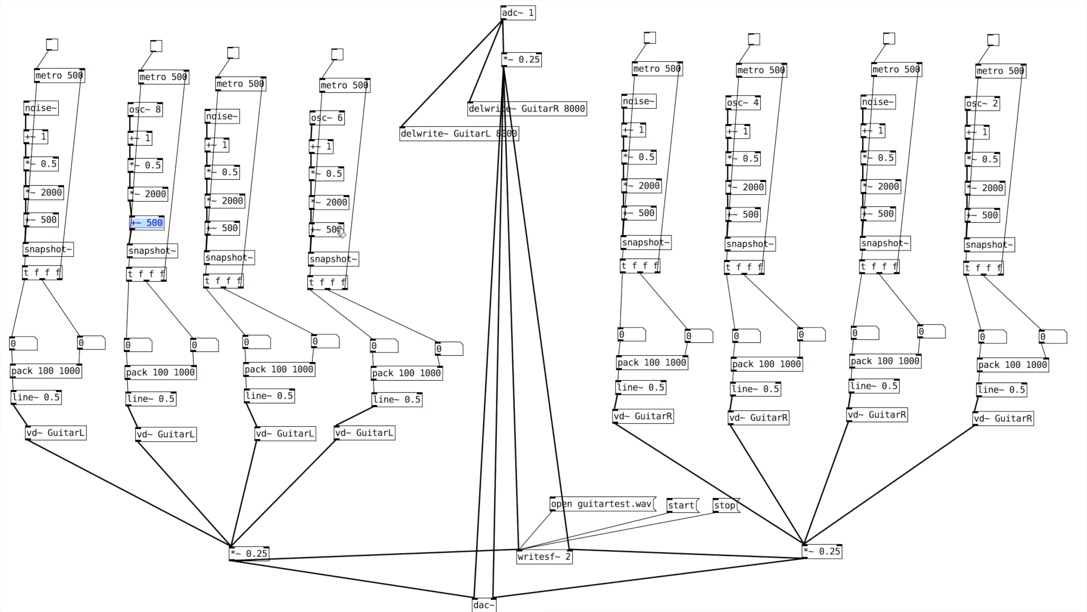
pyautogui.moveTo(653, 222)
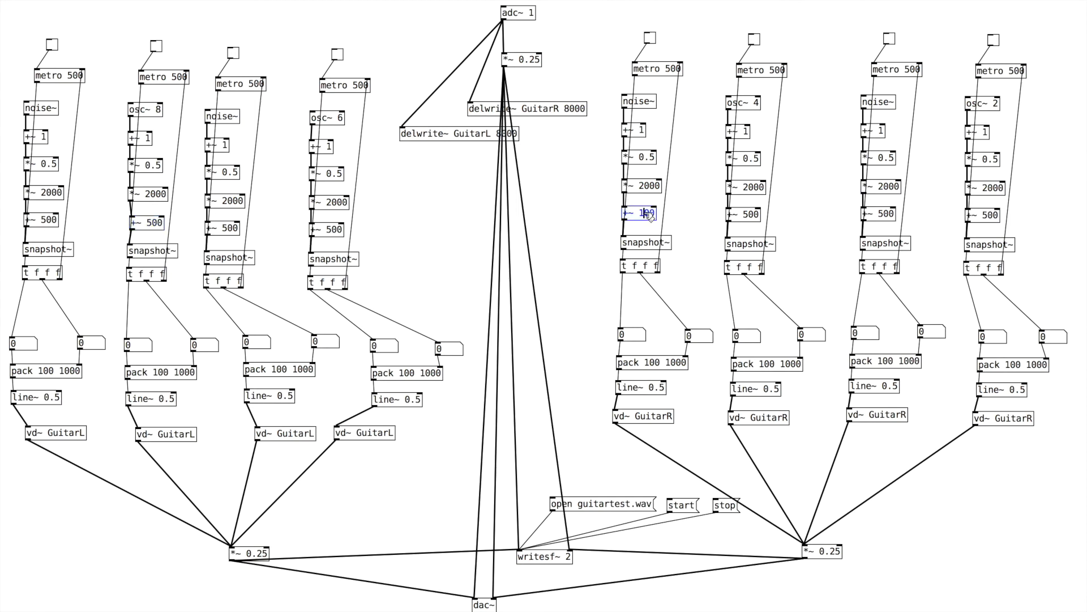
pyautogui.moveTo(719, 217)
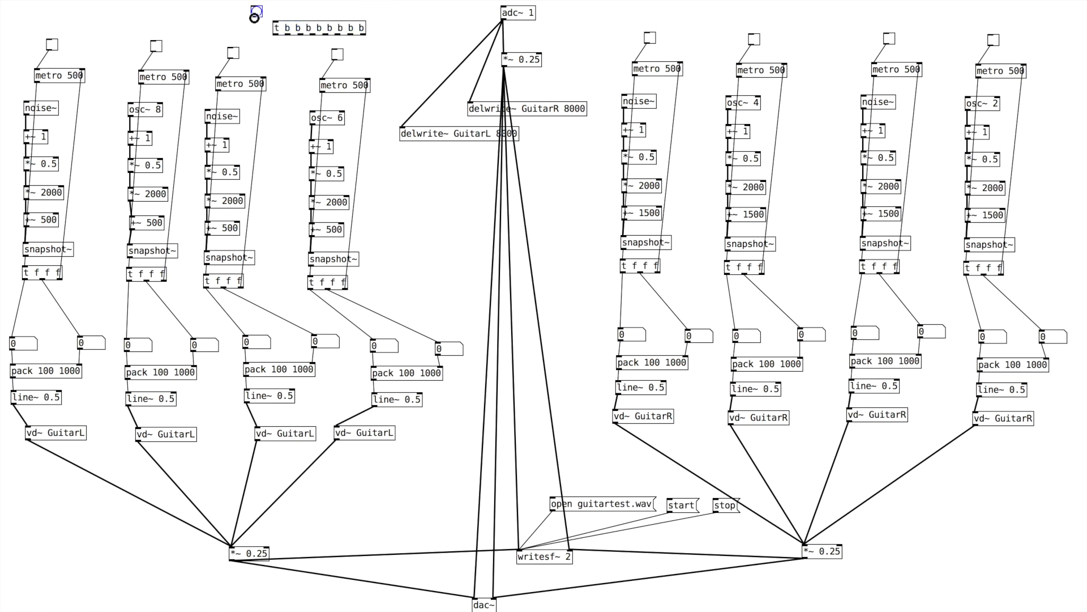
# Step: Wire the bang into the eight-outlet trigger and its first outlet to the first toggle
pyautogui.click(253, 18)
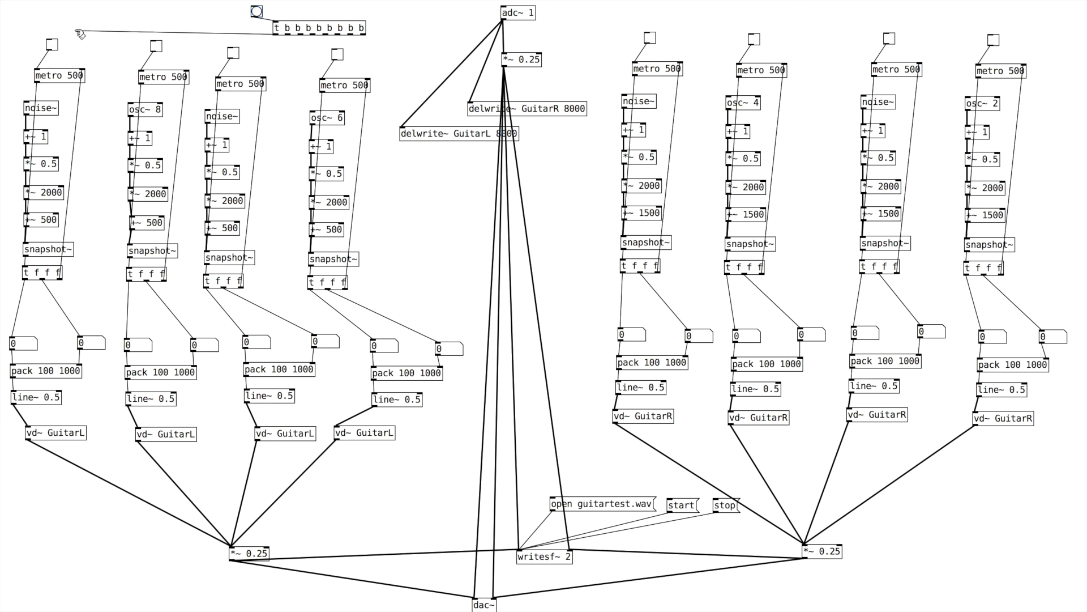
pyautogui.click(284, 28)
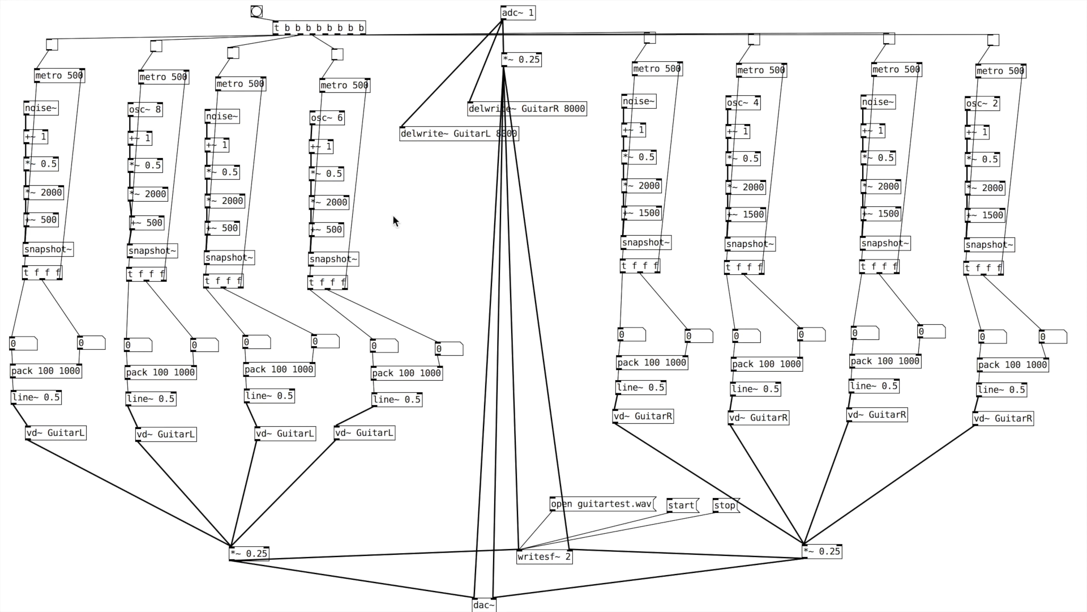
pyautogui.moveTo(39, 353)
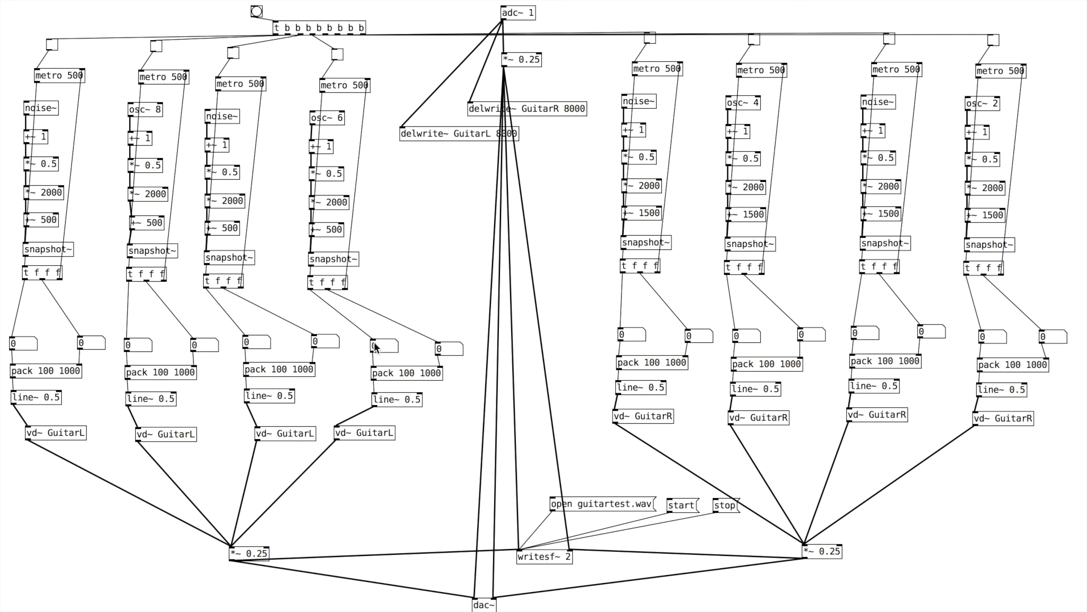
pyautogui.moveTo(194, 66)
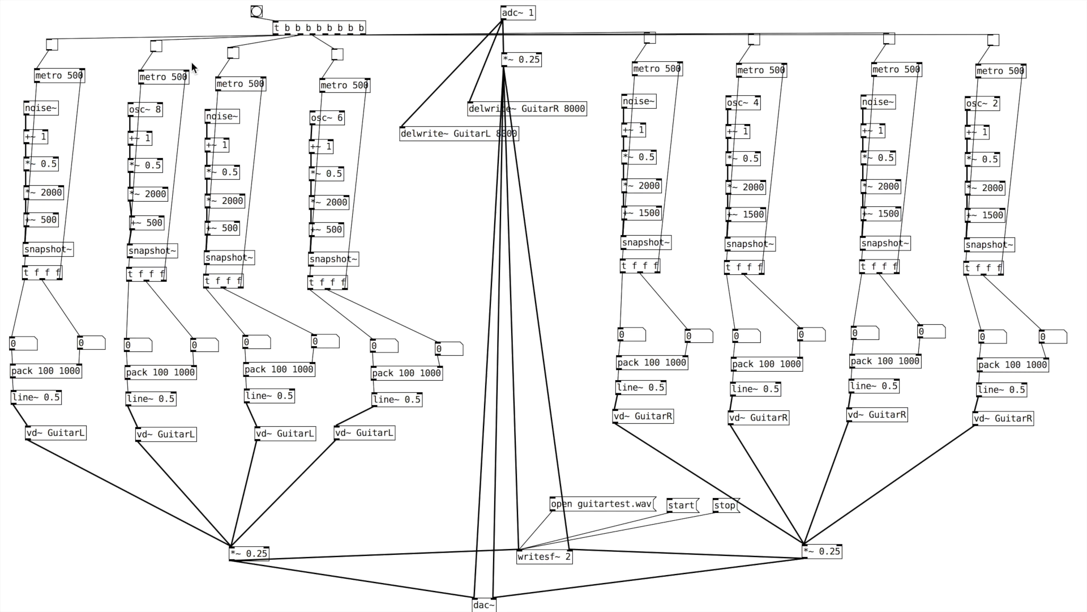
pyautogui.moveTo(768, 211)
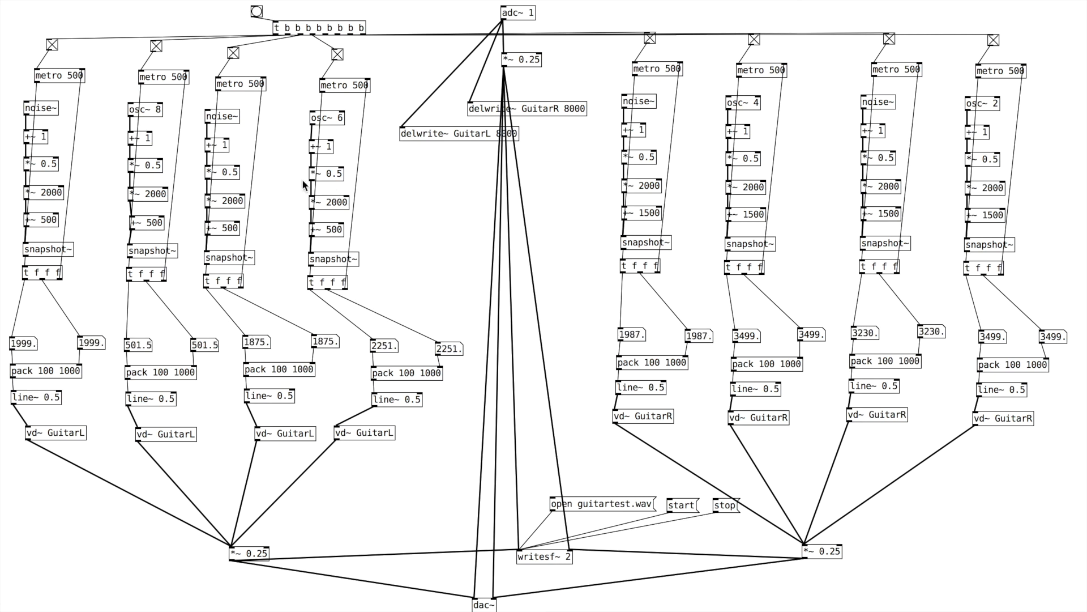
# Step: Switch all eight chains off with the bang after the number boxes fill with random delays
pyautogui.click(252, 13)
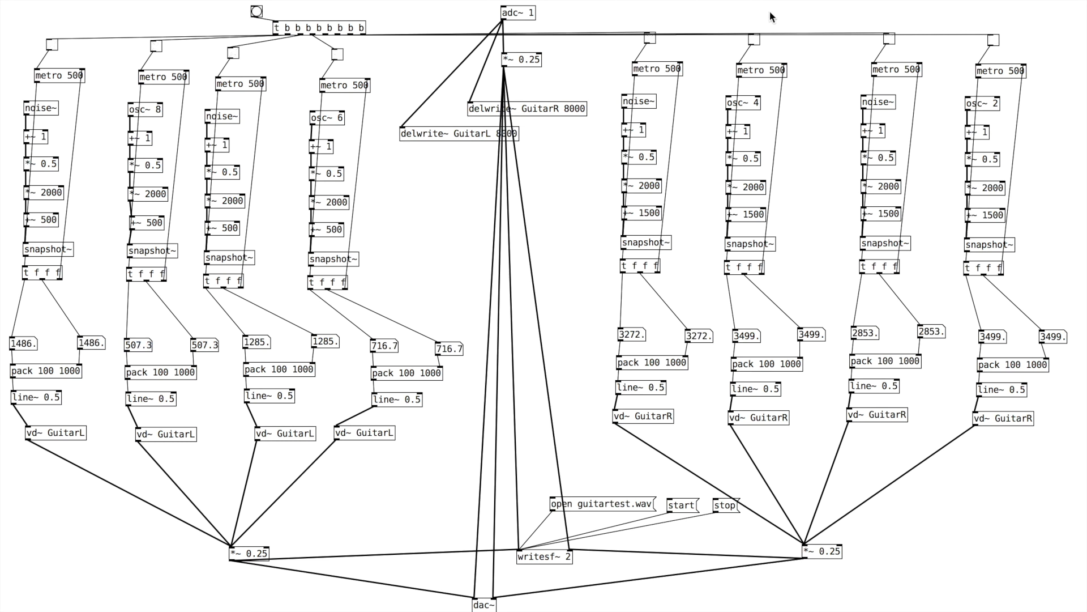
pyautogui.moveTo(417, 197)
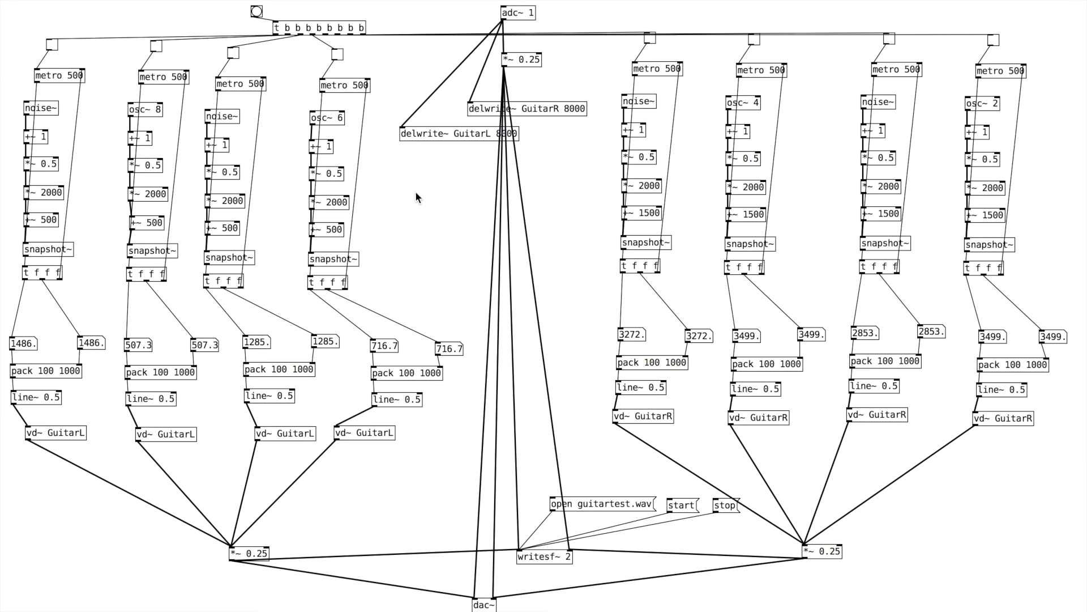
pyautogui.moveTo(415, 197)
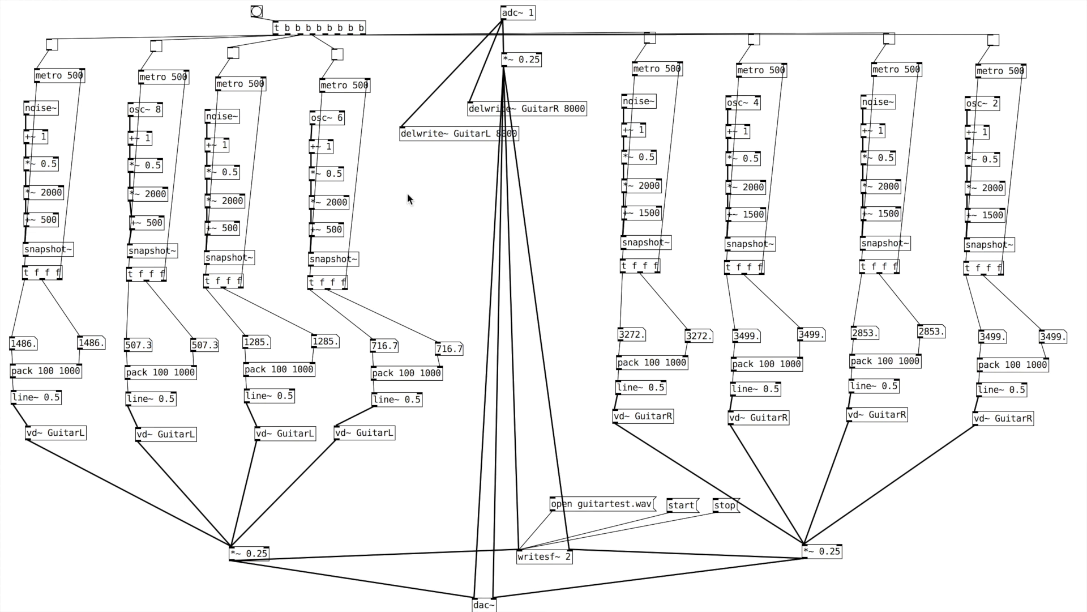
pyautogui.moveTo(421, 254)
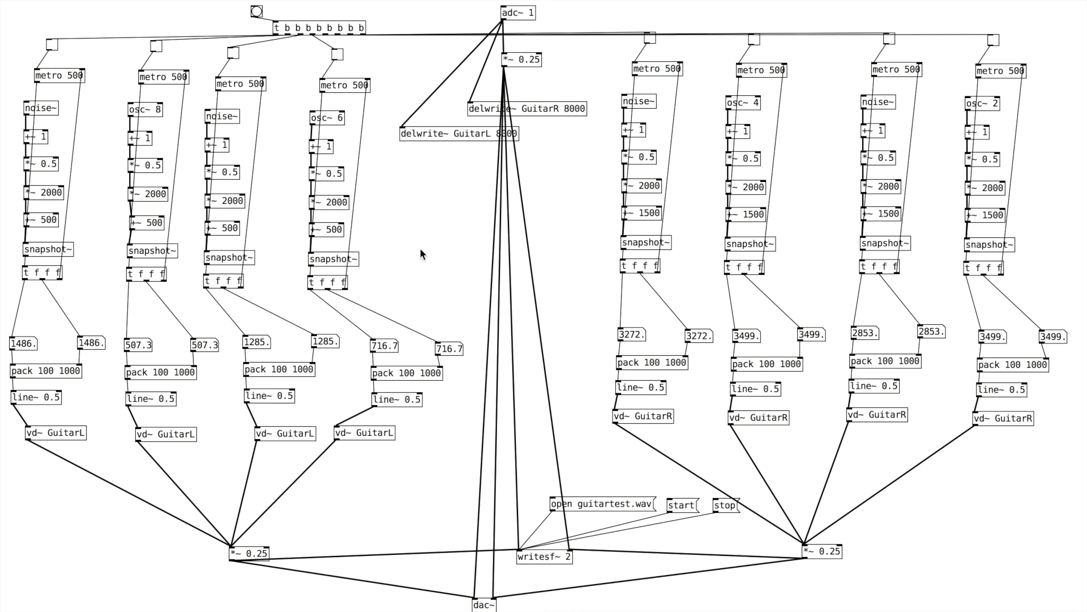